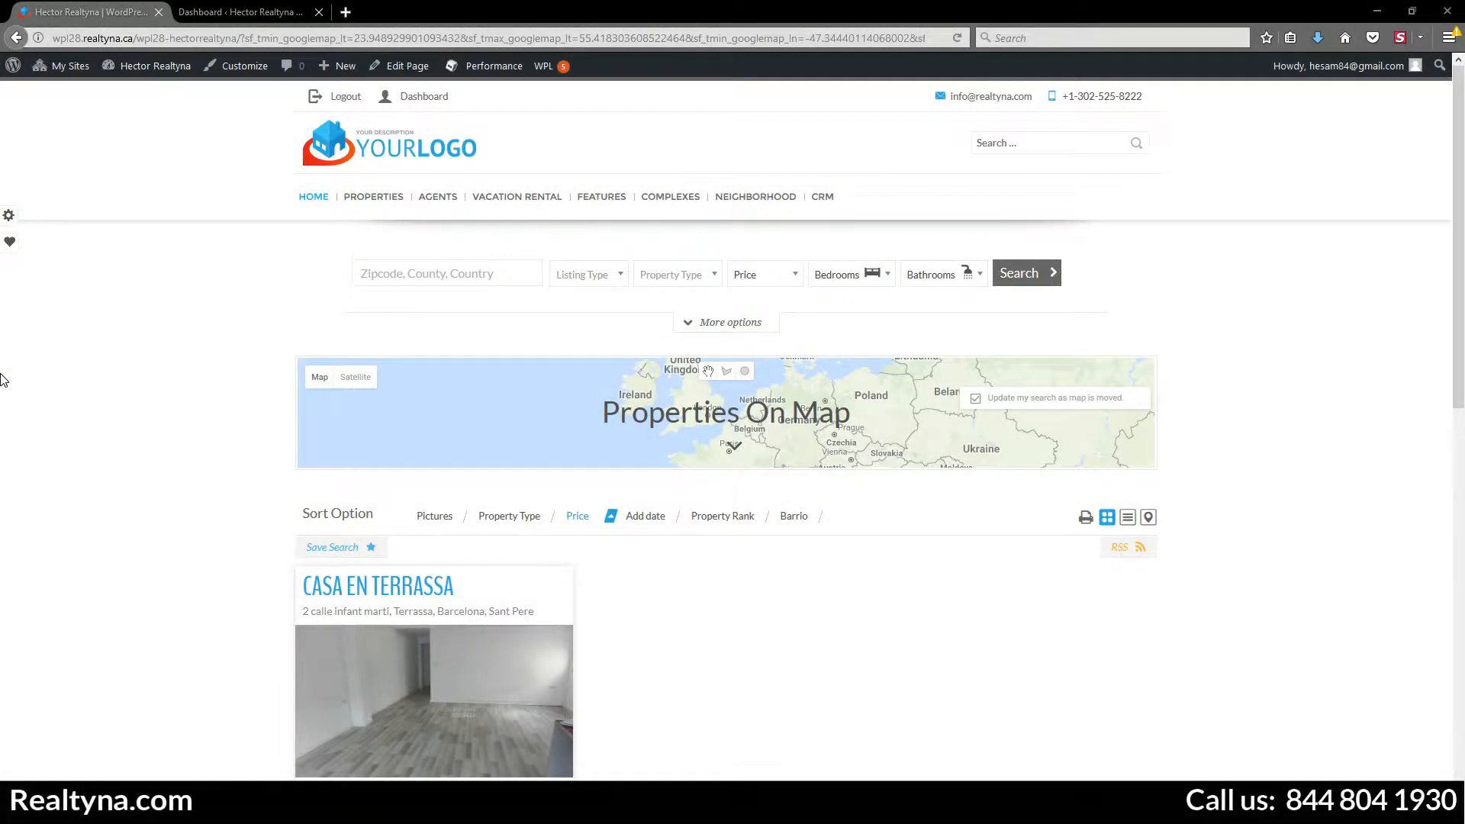
mouse_move(828, 231)
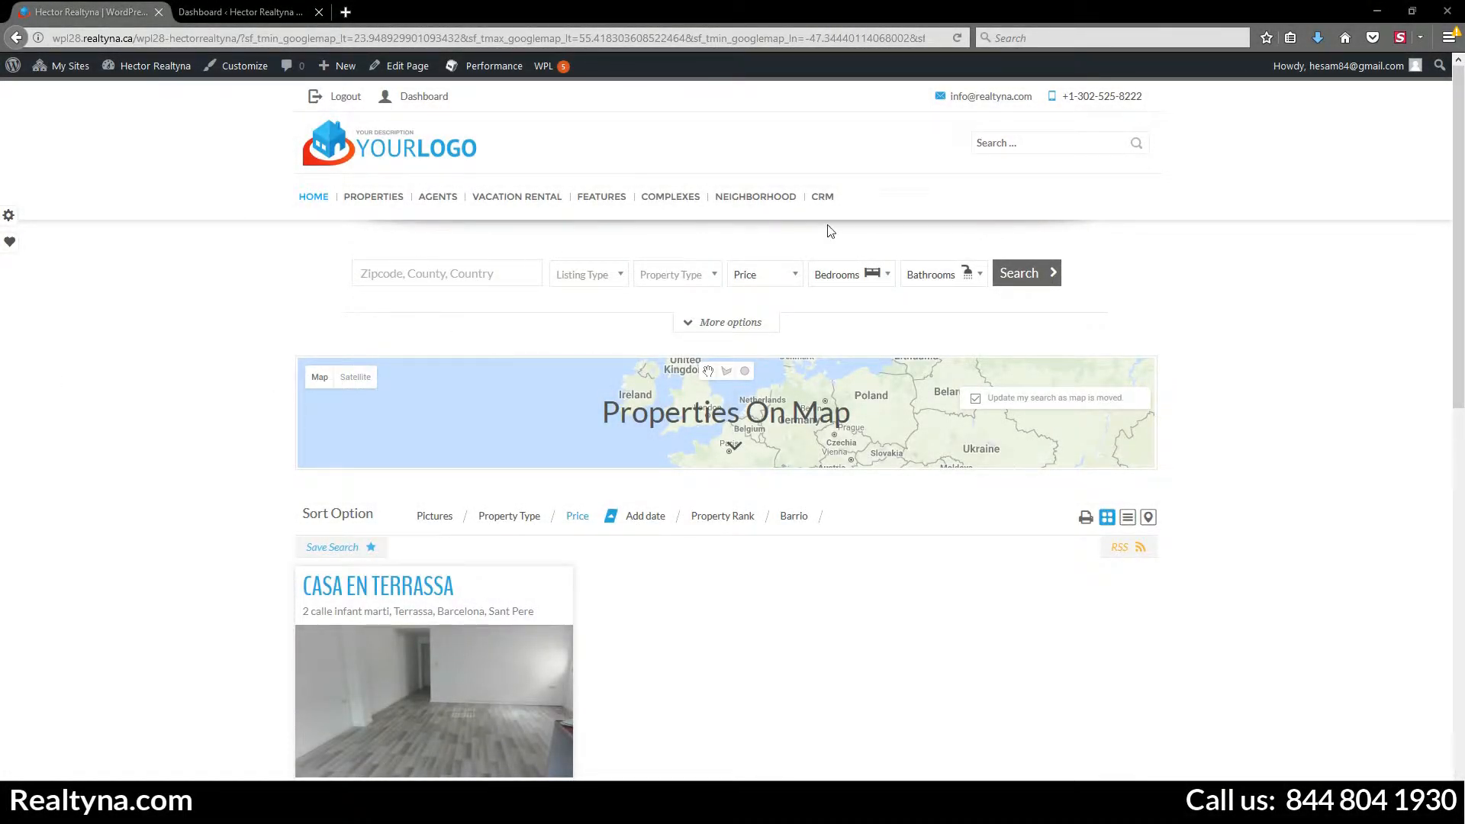
mouse_move(840, 330)
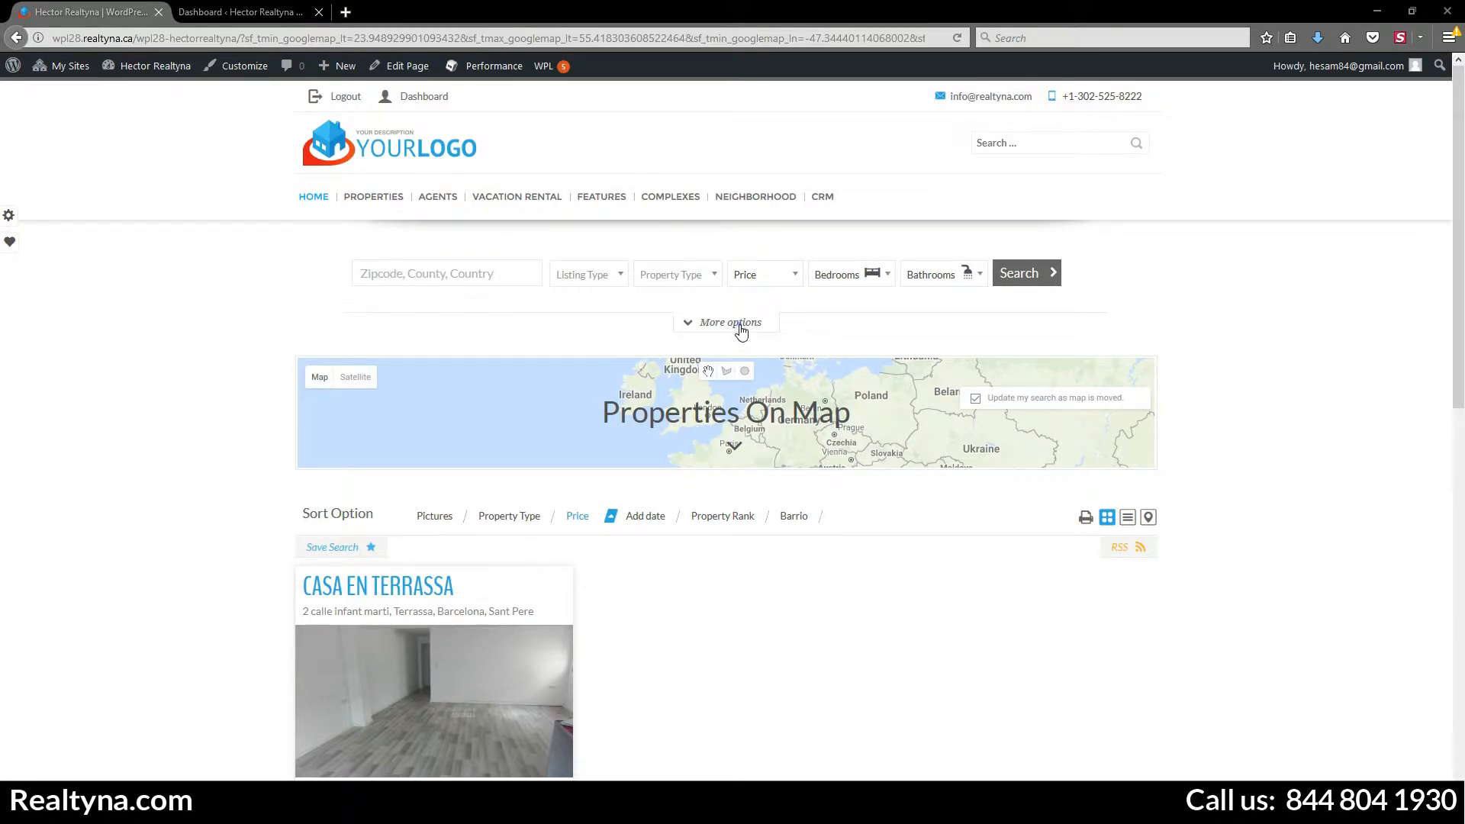
Step: Tick and untick the Microwave amenity filter in the extra search options, then collapse them
left_click(732, 321)
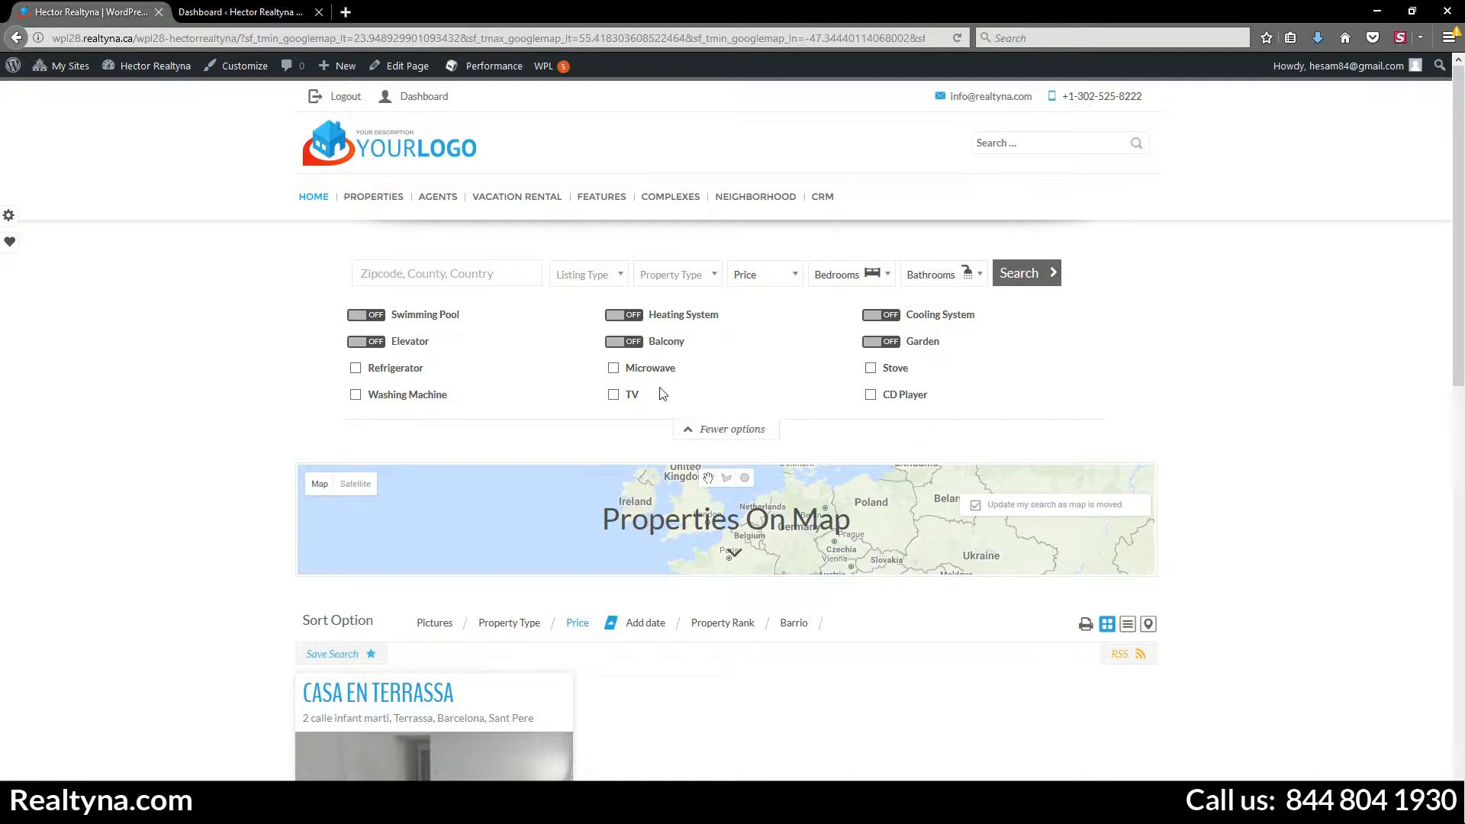
left_click(623, 341)
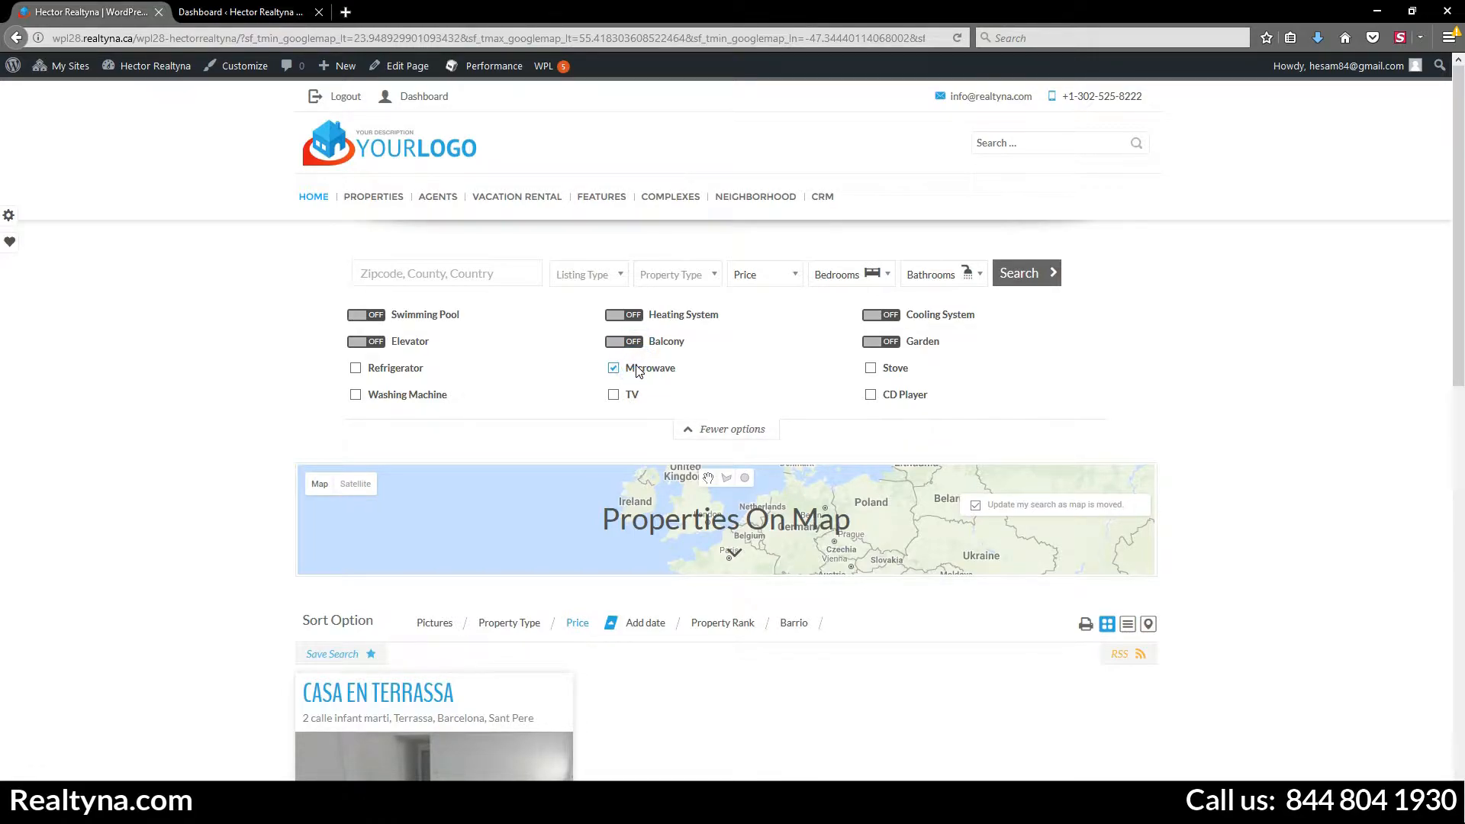
left_click(613, 367)
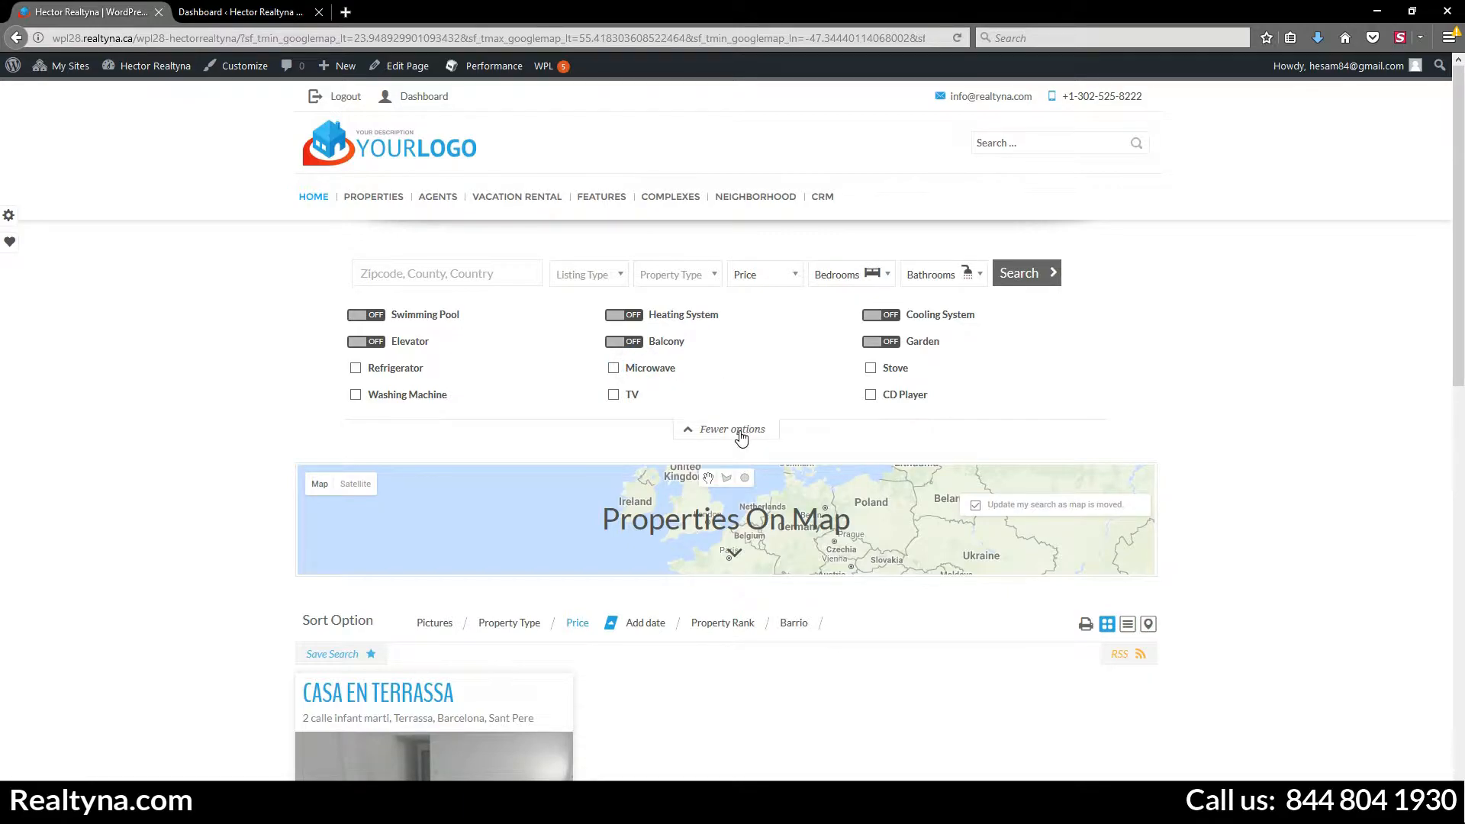
left_click(732, 429)
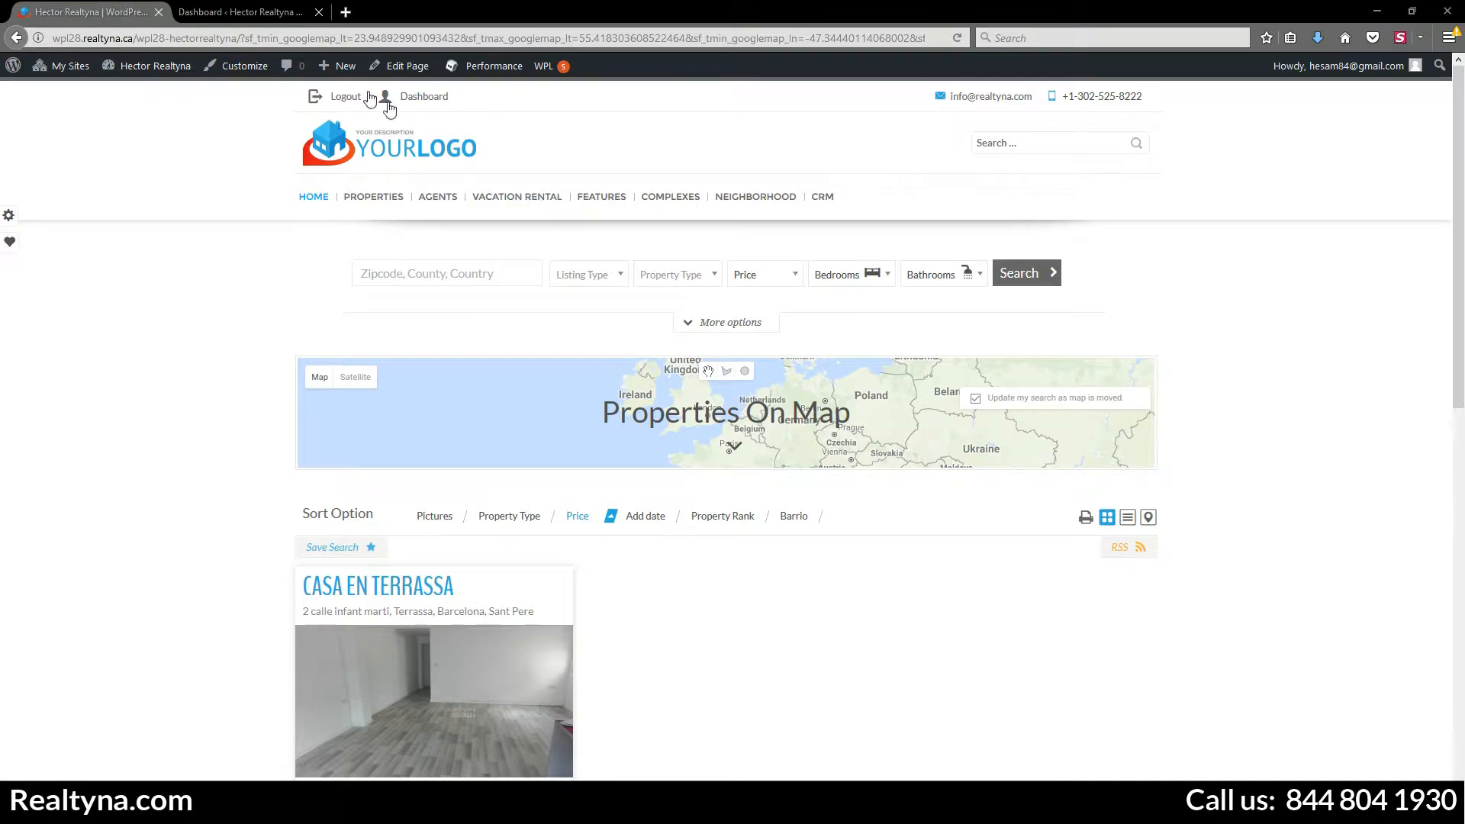
Step: Go from the Dashboard to the Widgets page and expand the Carousel widget area
left_click(424, 96)
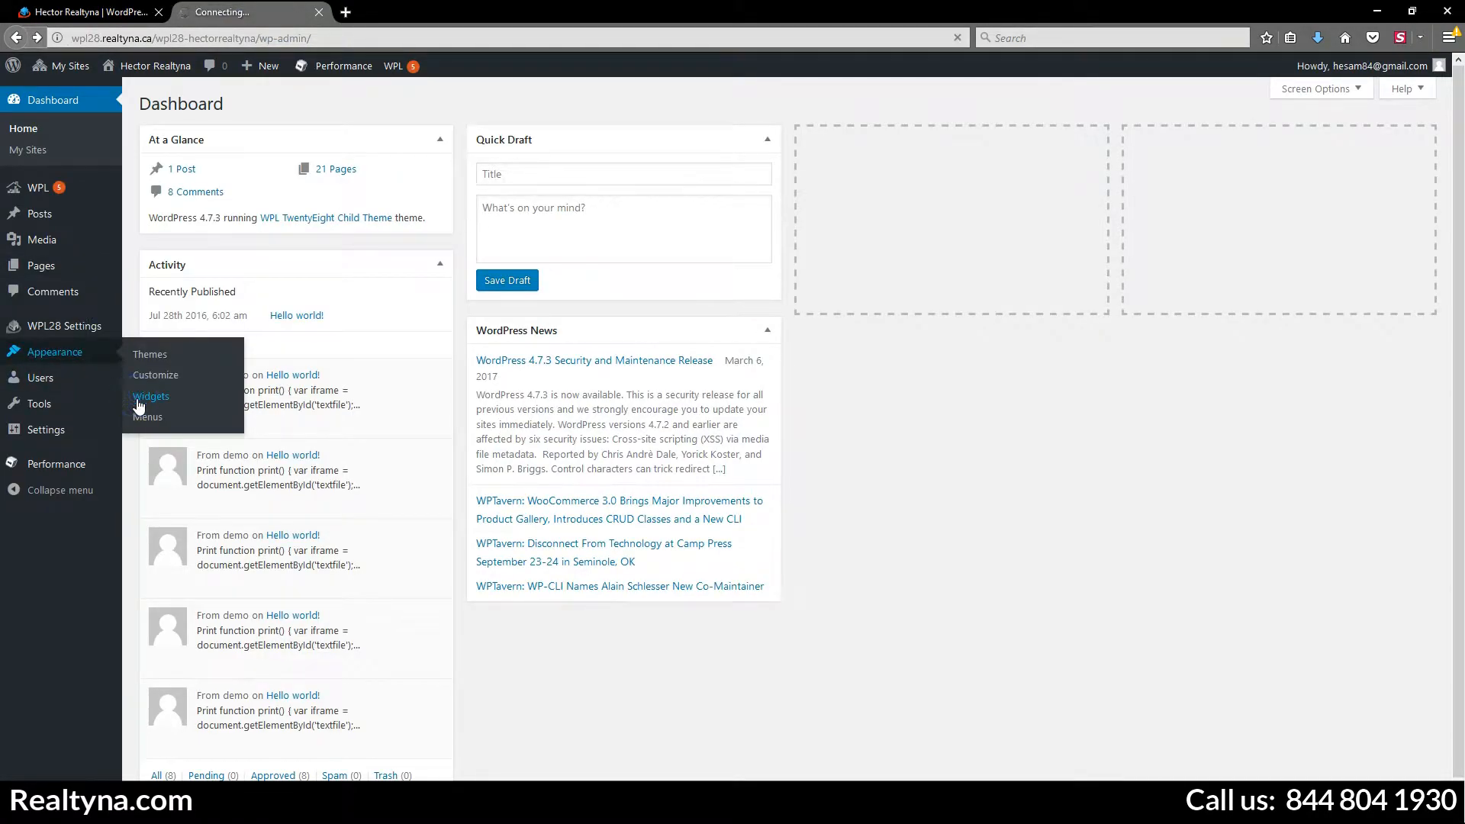
left_click(150, 396)
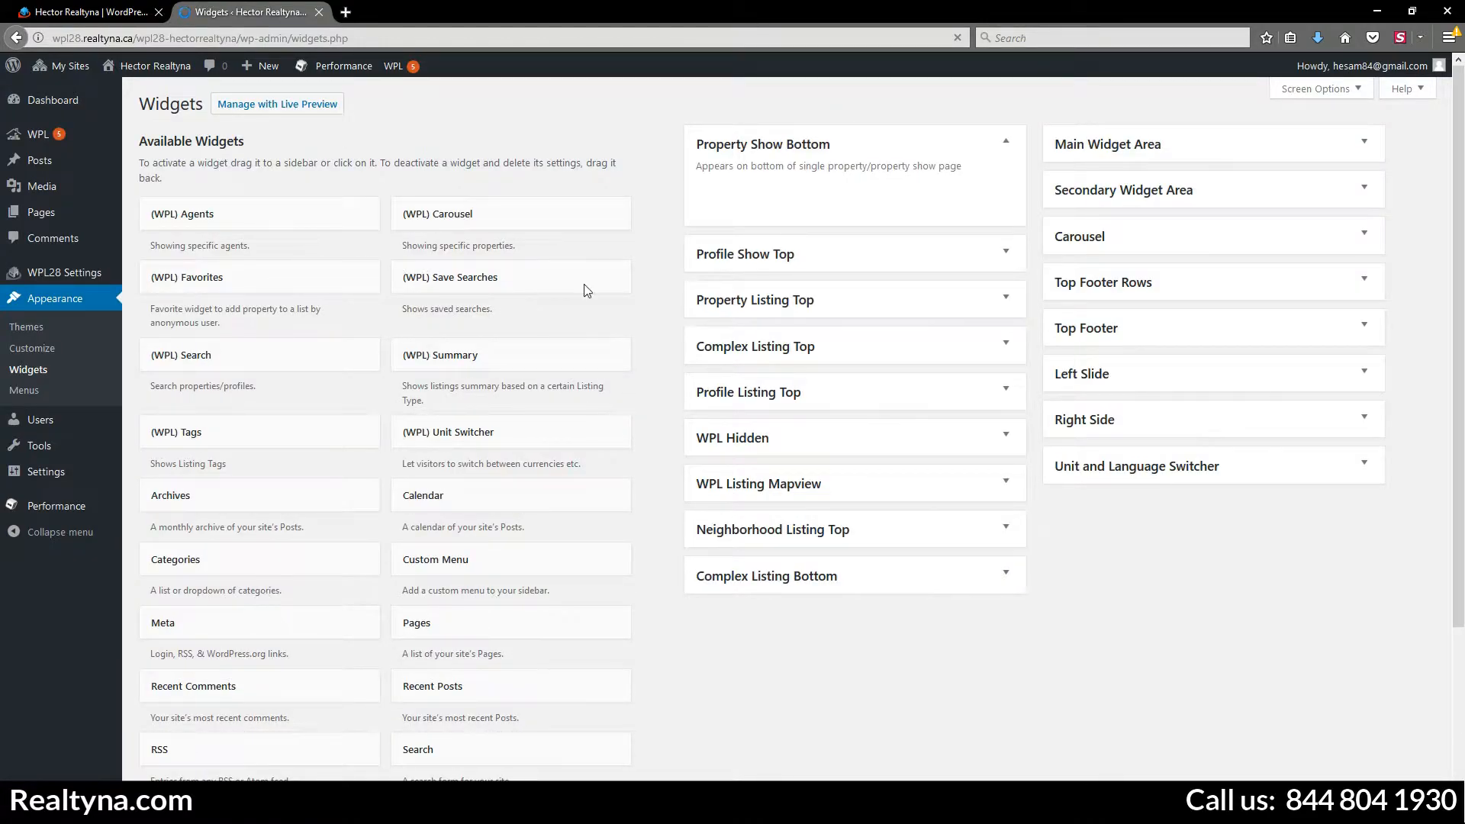
mouse_move(945, 521)
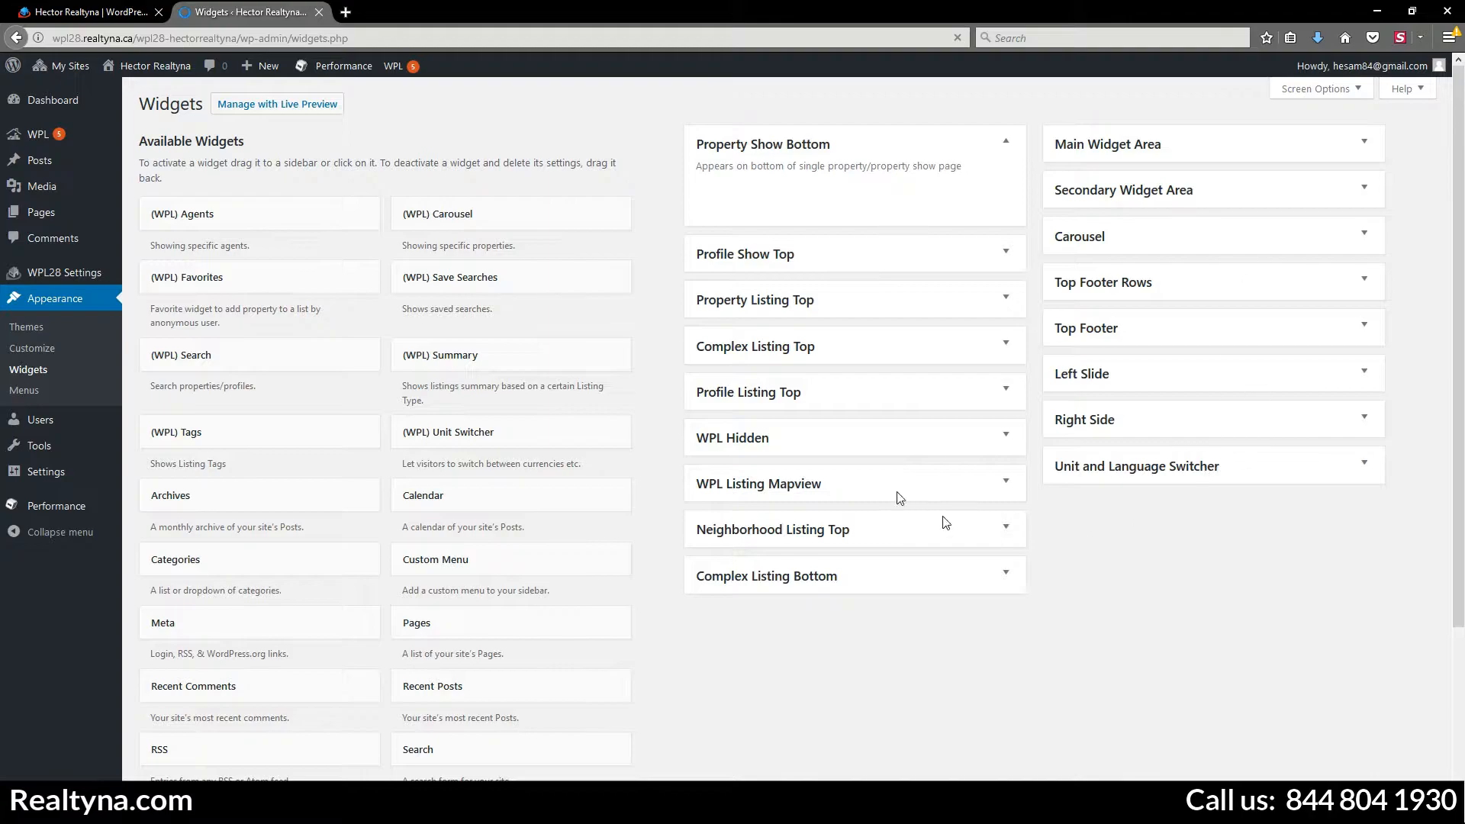
left_click(197, 359)
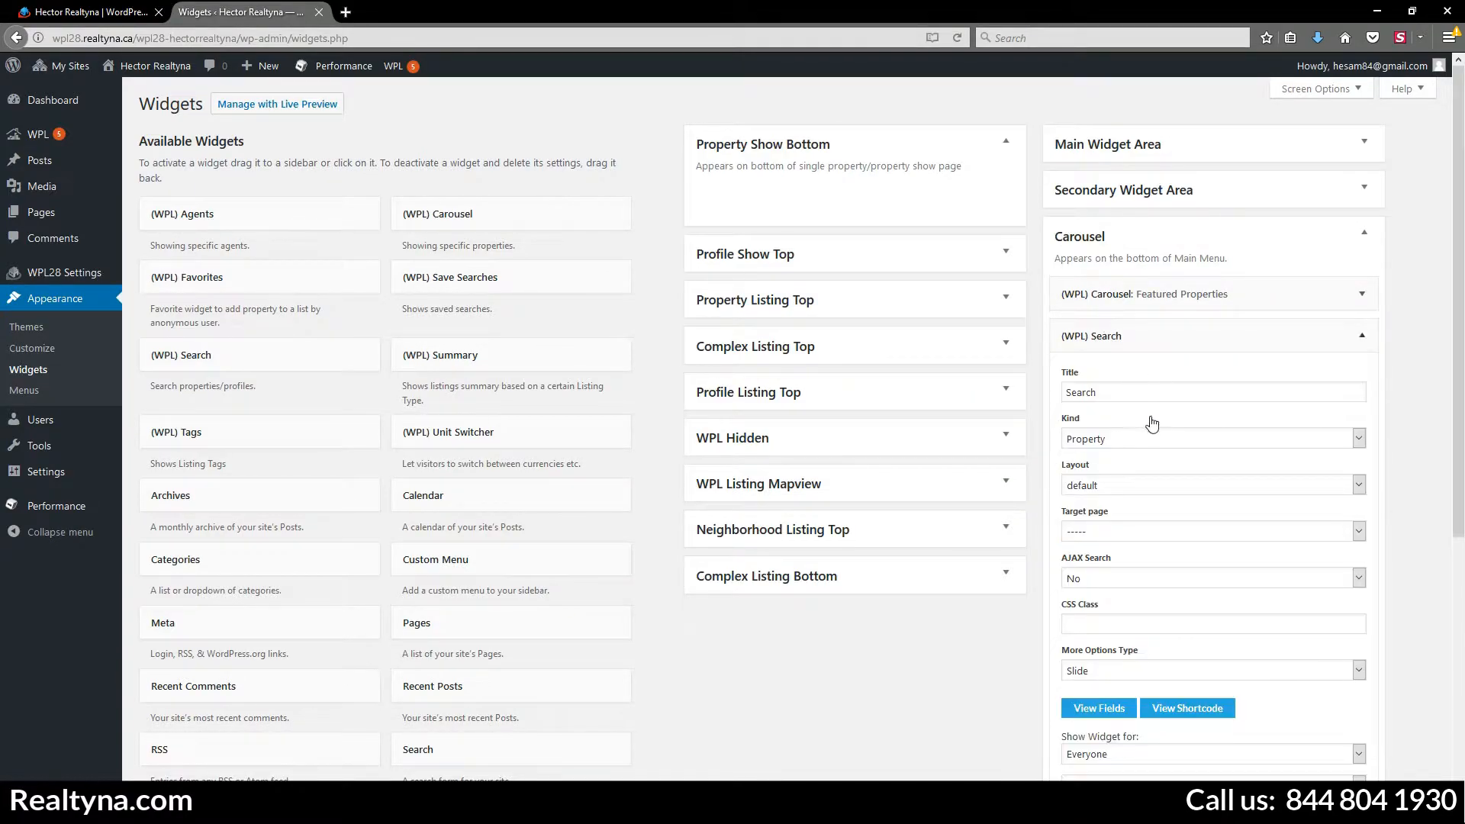
left_click(1212, 438)
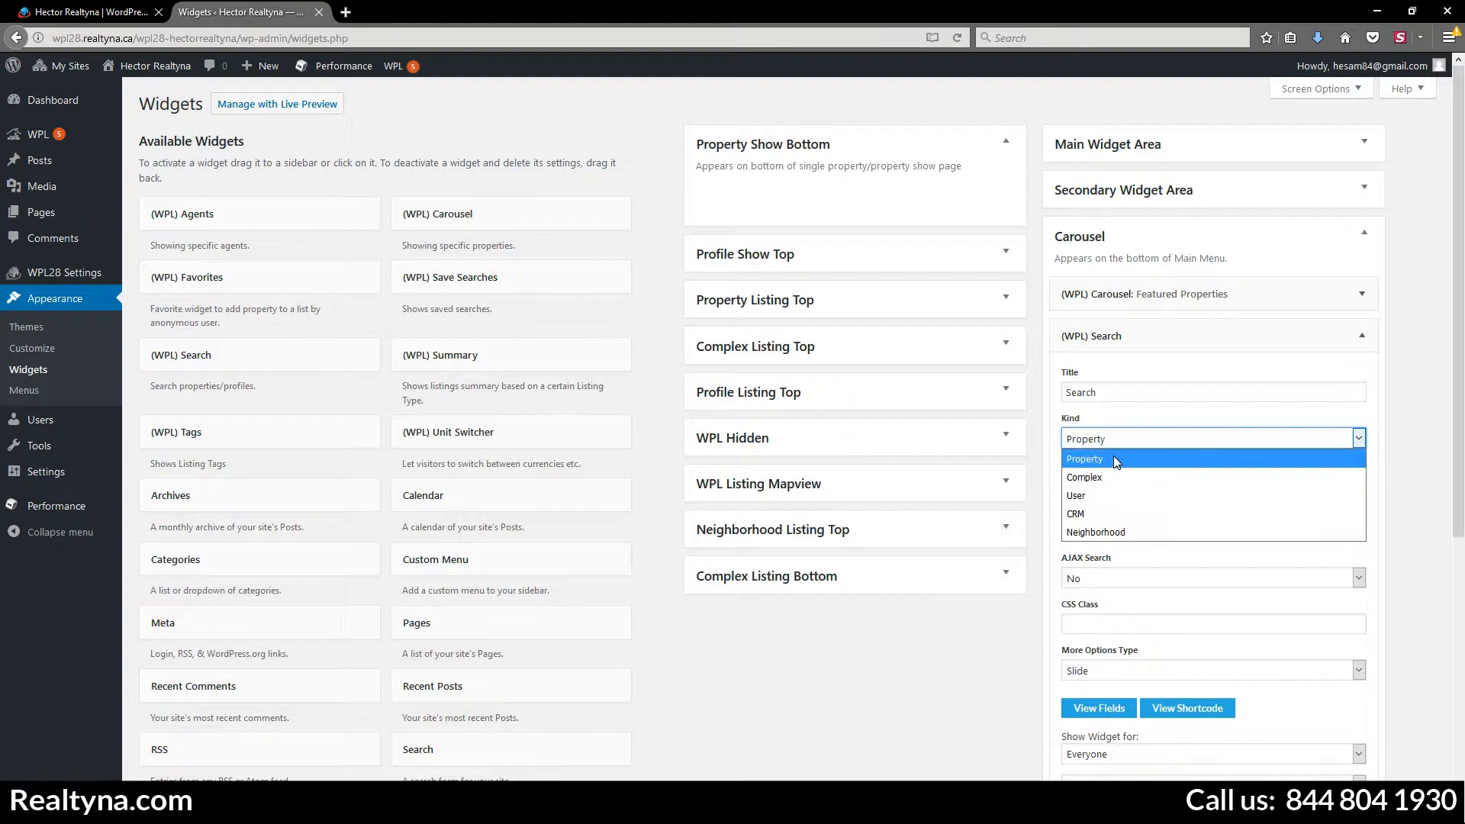
left_click(1084, 458)
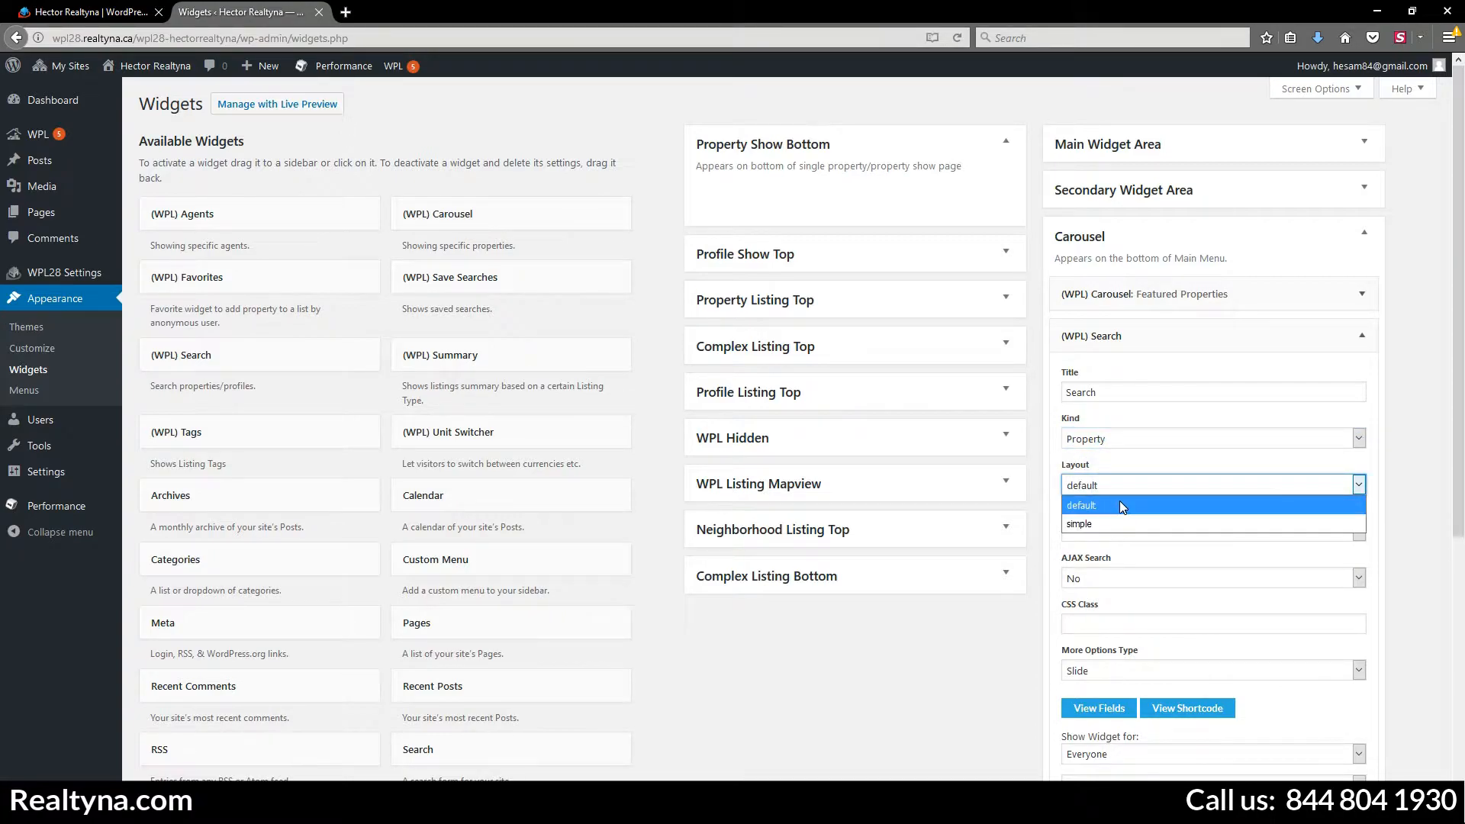
left_click(1212, 670)
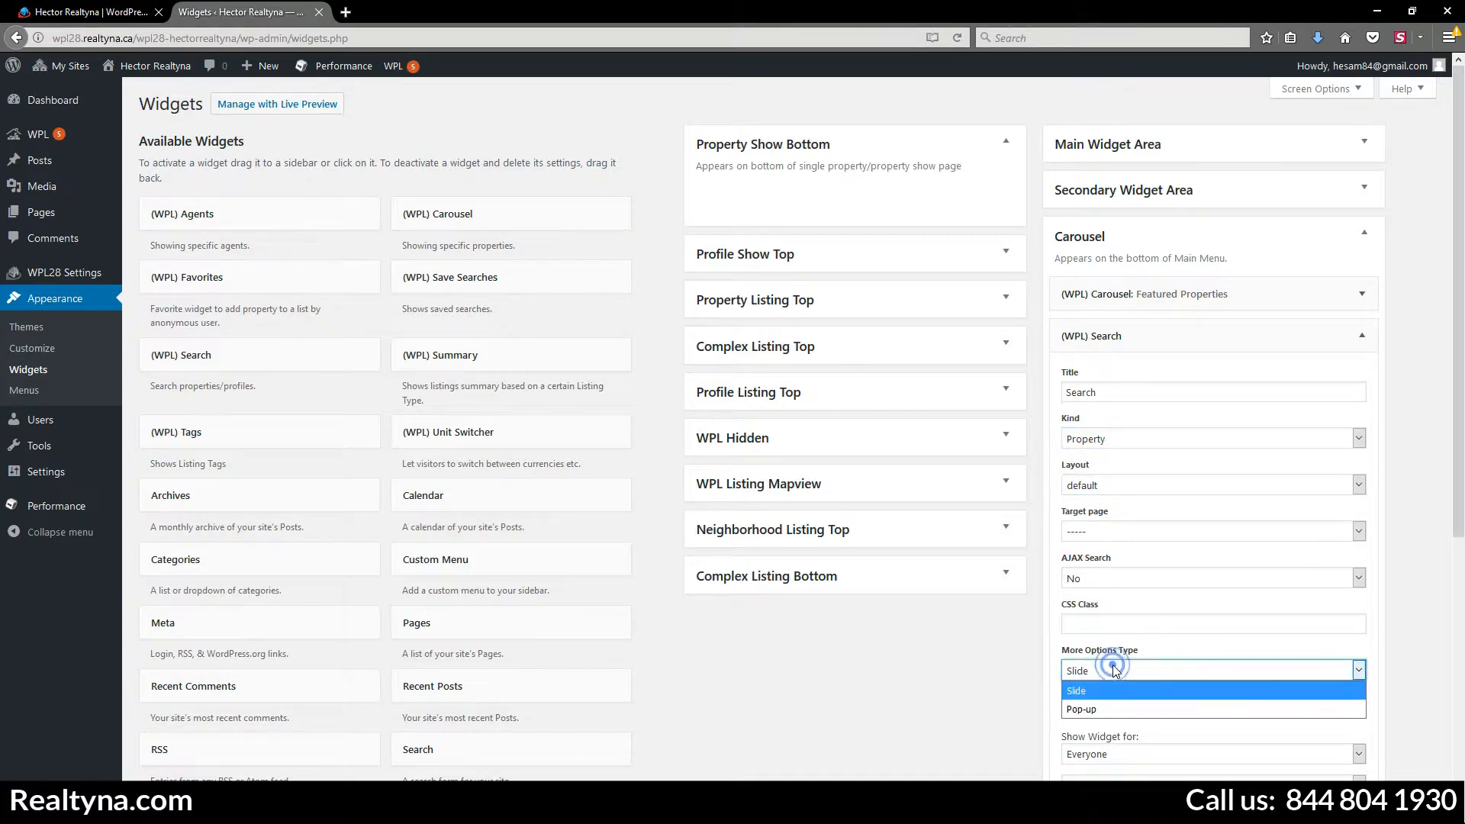
left_click(1077, 690)
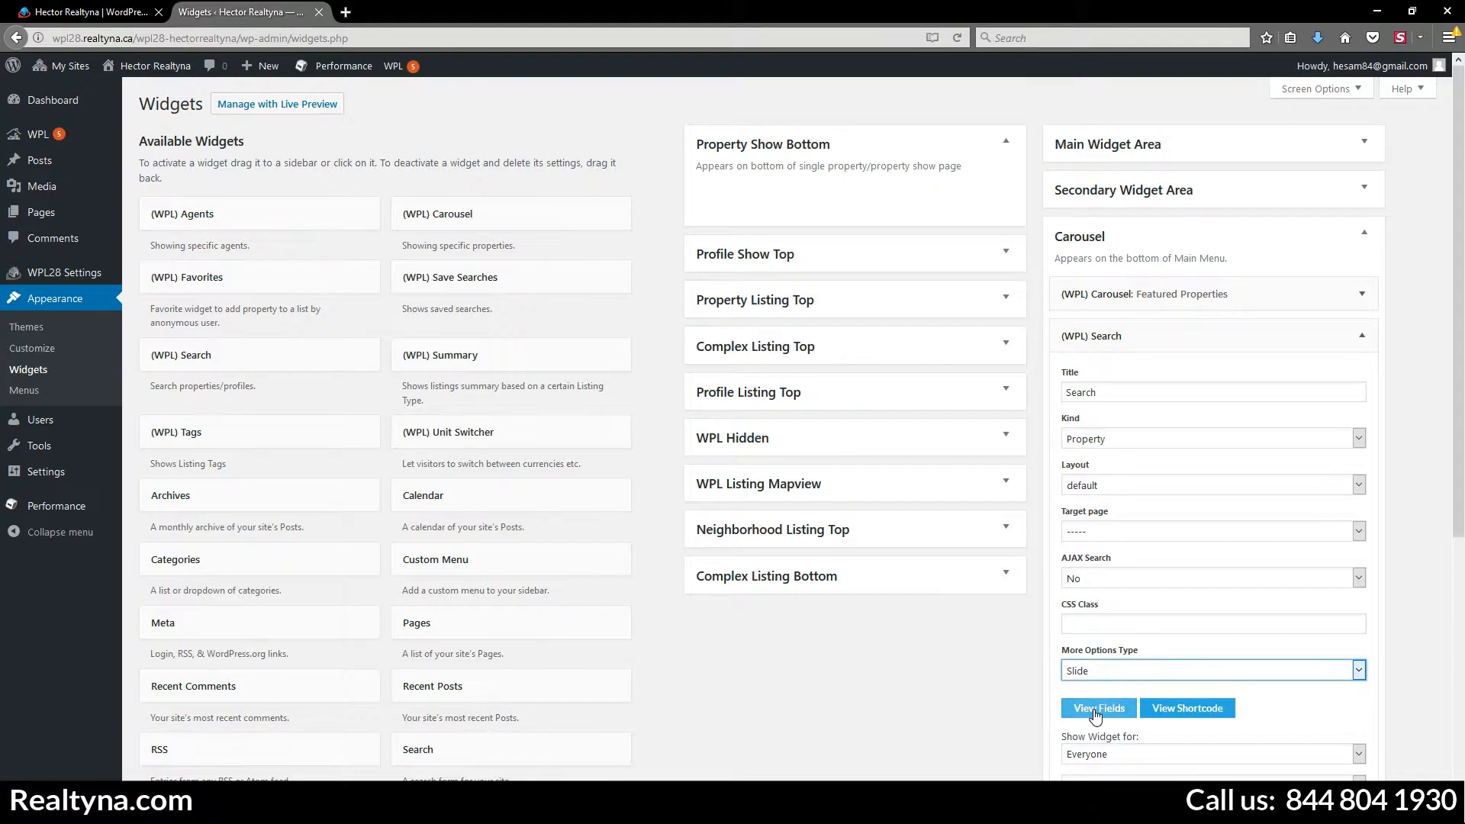
Step: Open the search fields configuration and keep Property Type as a select box
left_click(1098, 708)
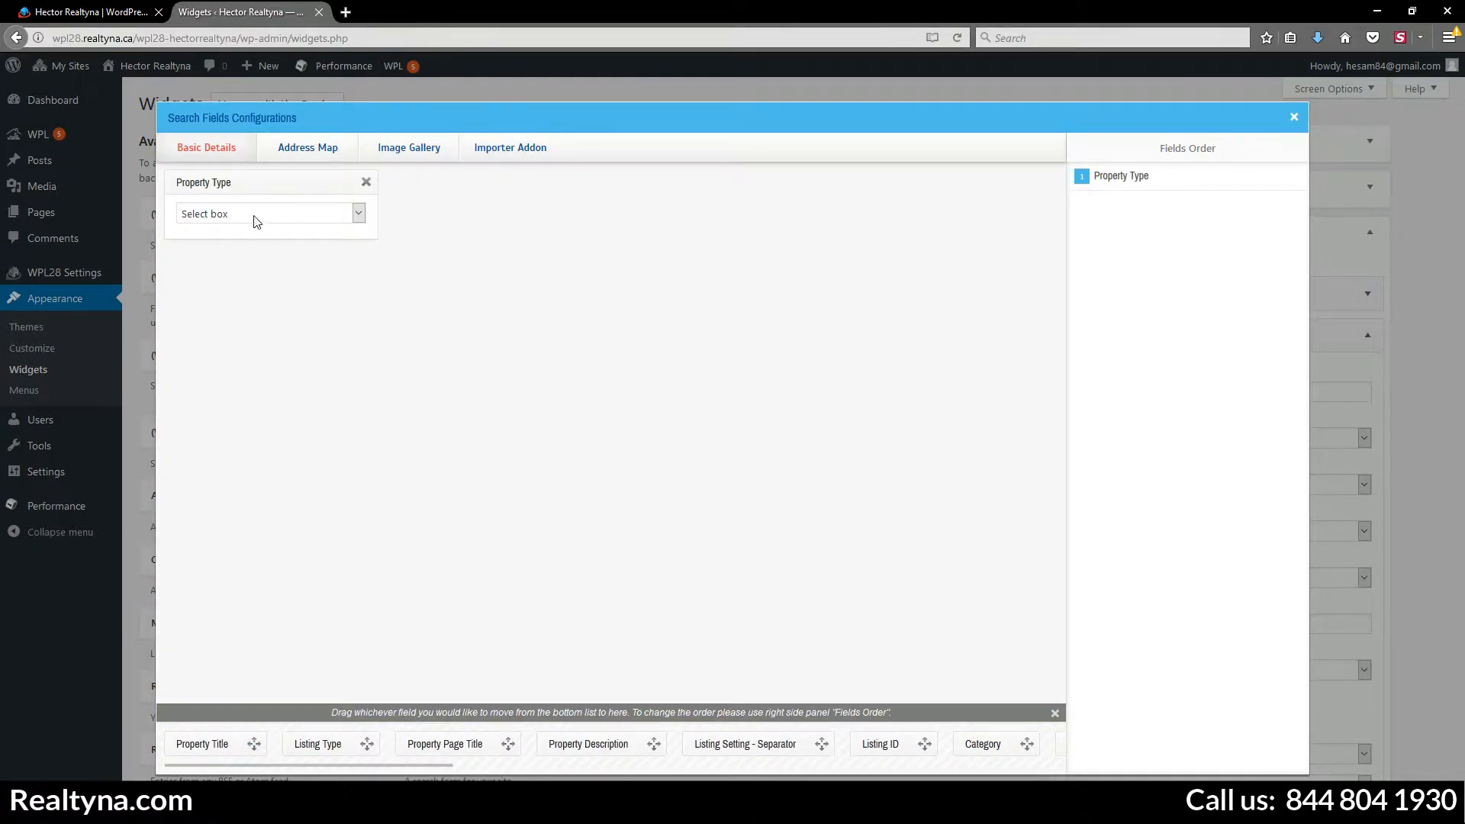
left_click(268, 213)
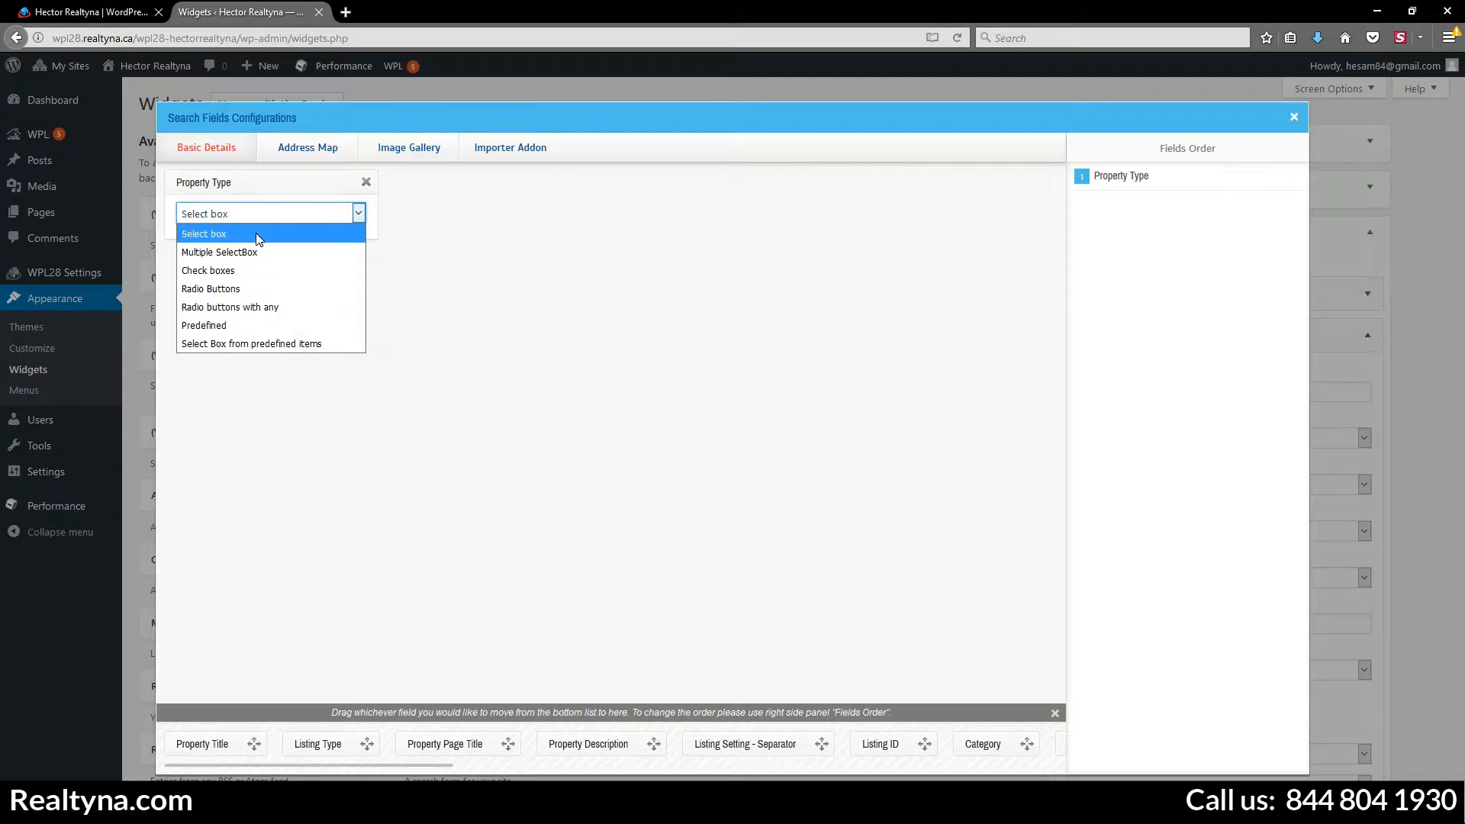
left_click(204, 233)
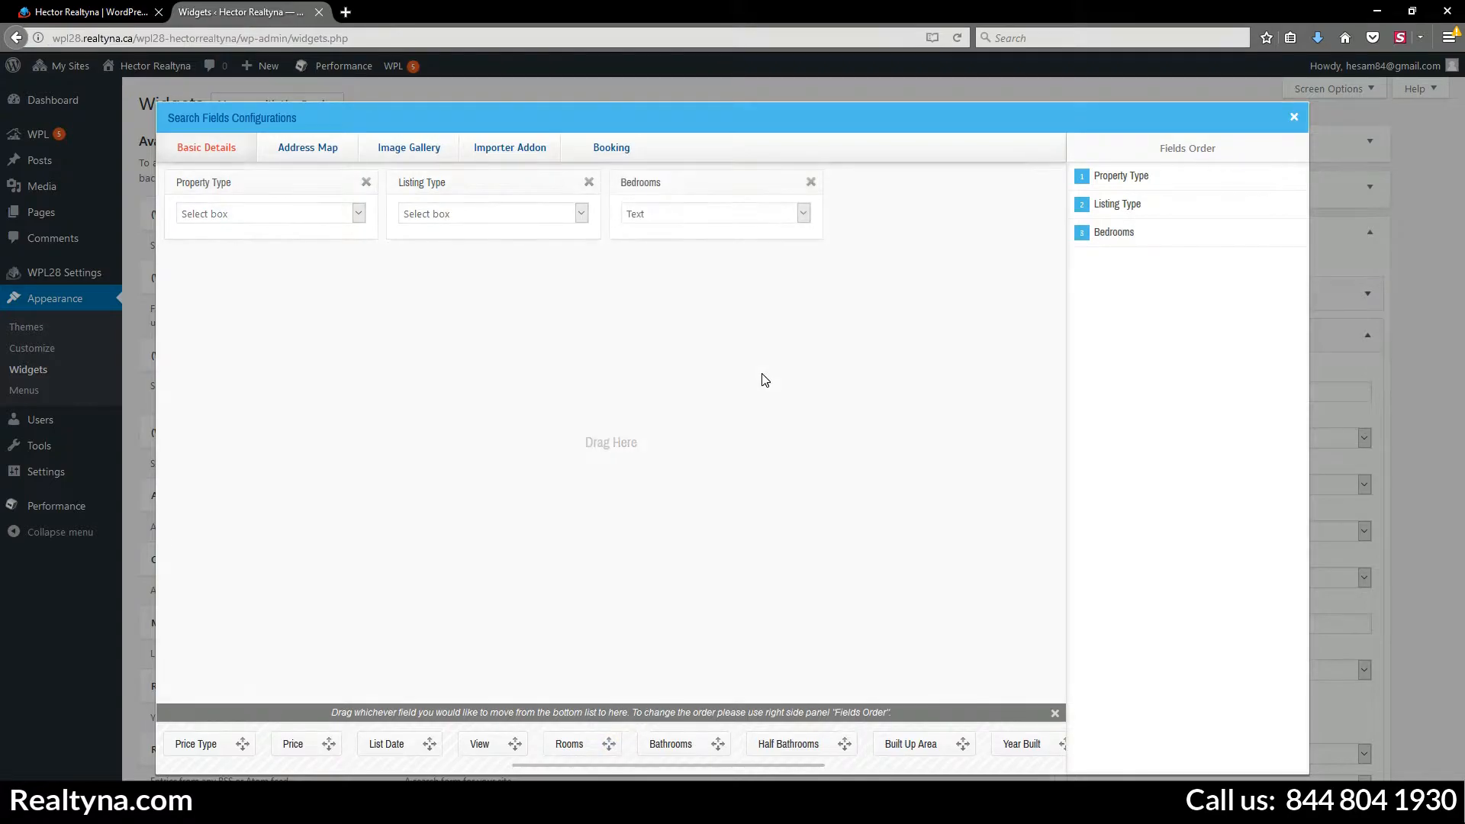
Step: Make Bedrooms and Bathrooms SelectBox+ fields with range 0,5,1, and add Price
left_click(713, 213)
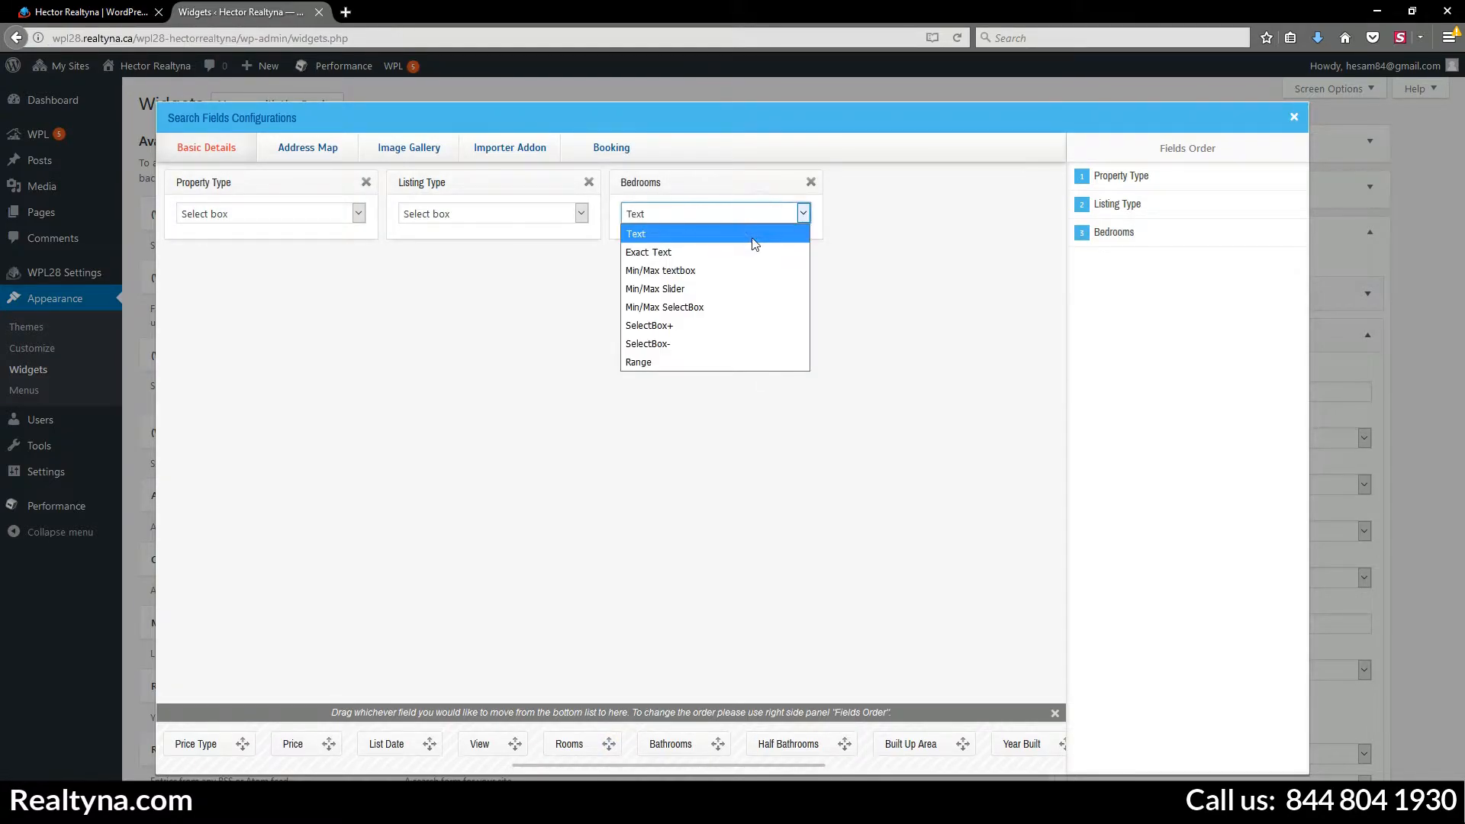
left_click(648, 325)
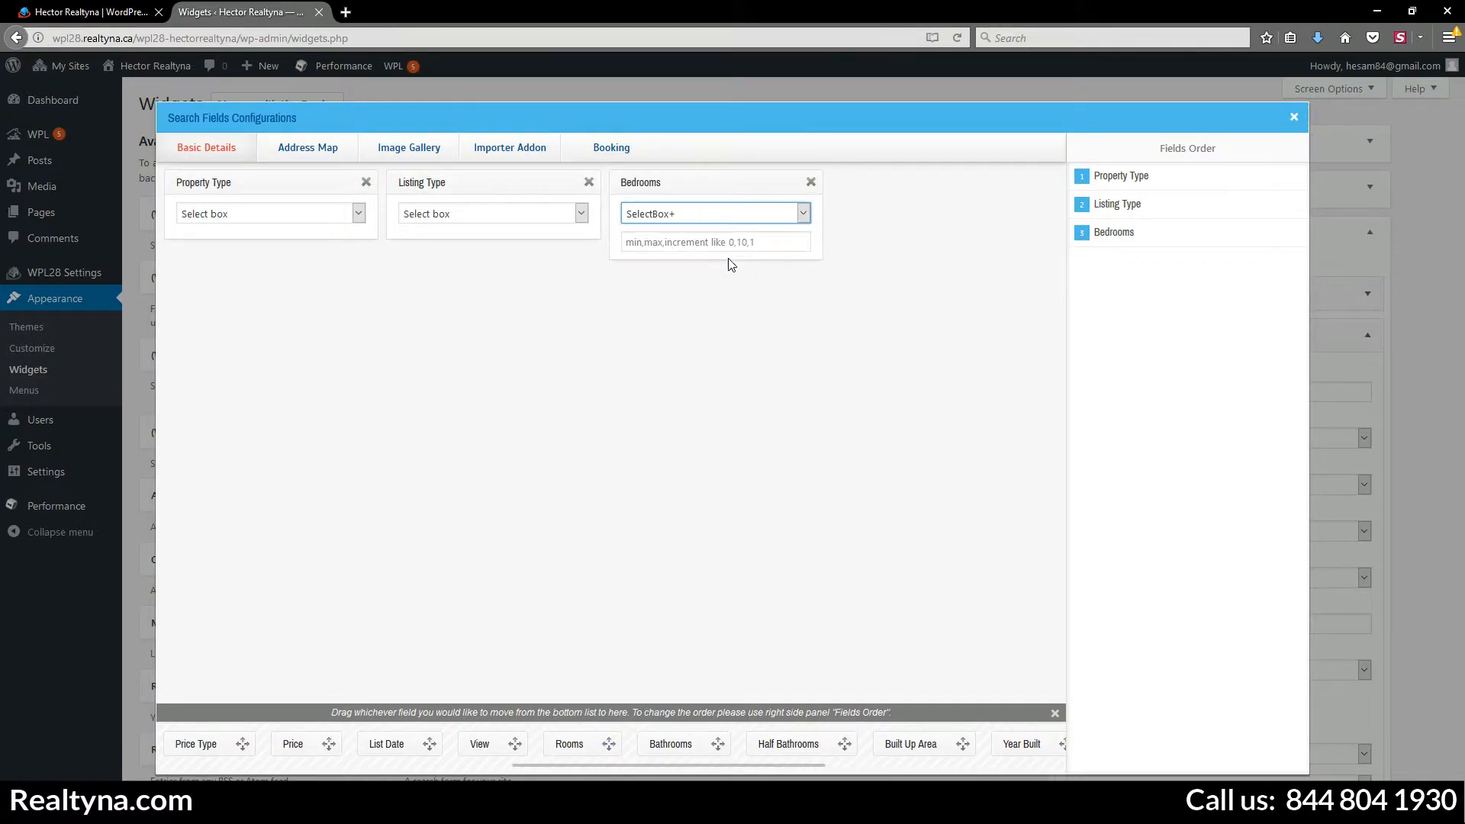
type("0,5,1")
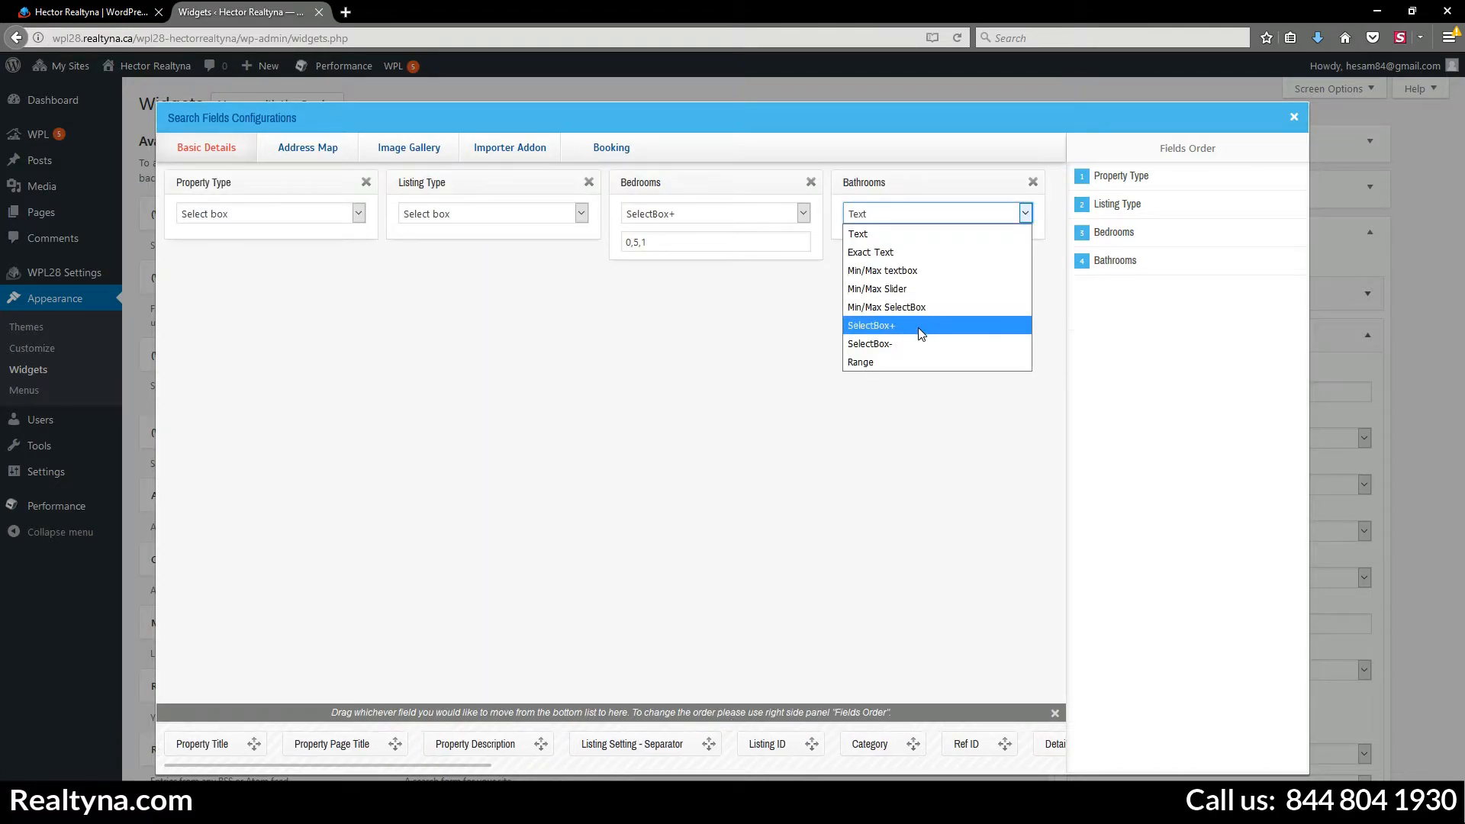
left_click(870, 324)
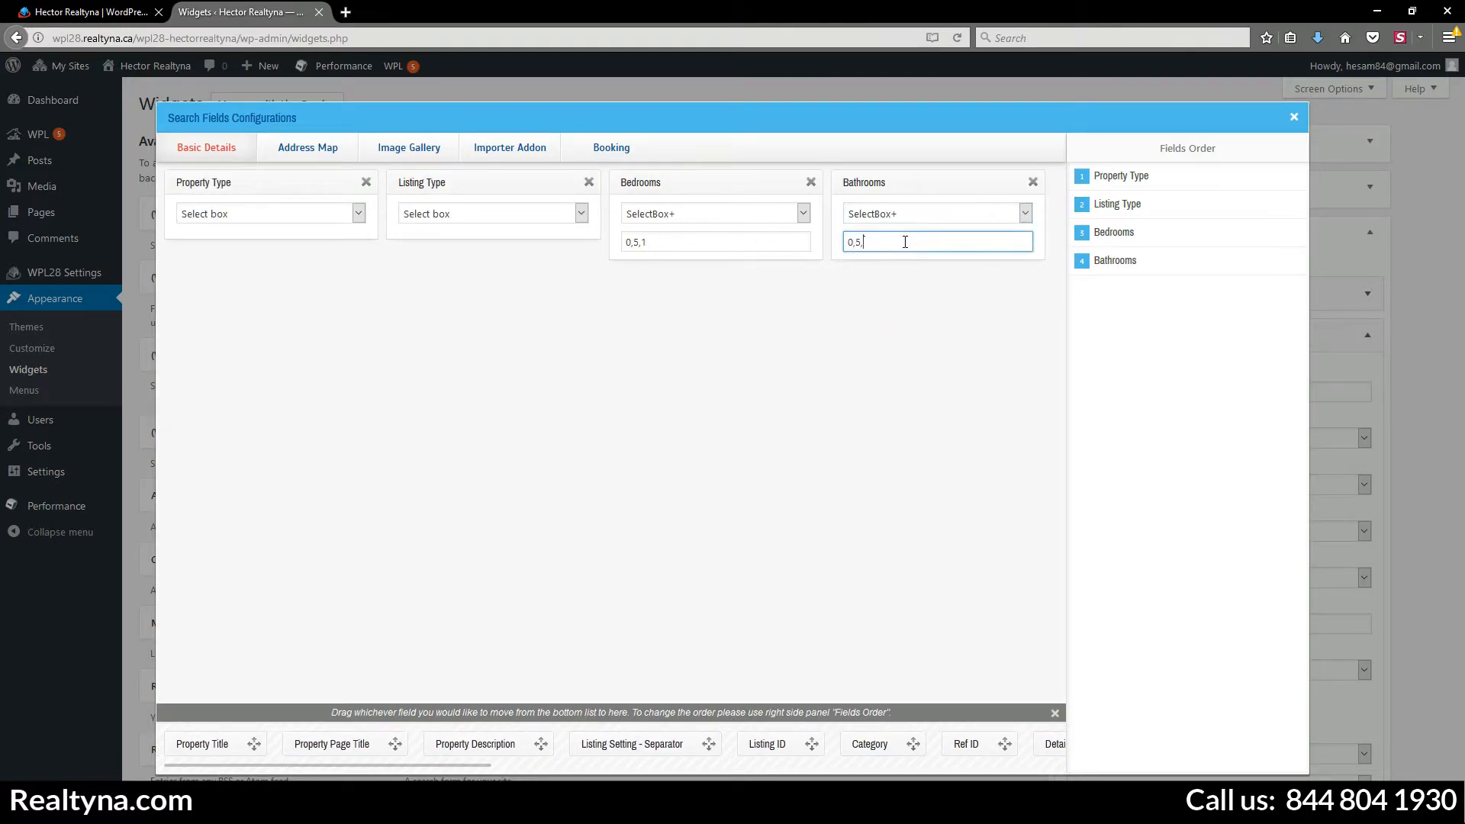
type(",1")
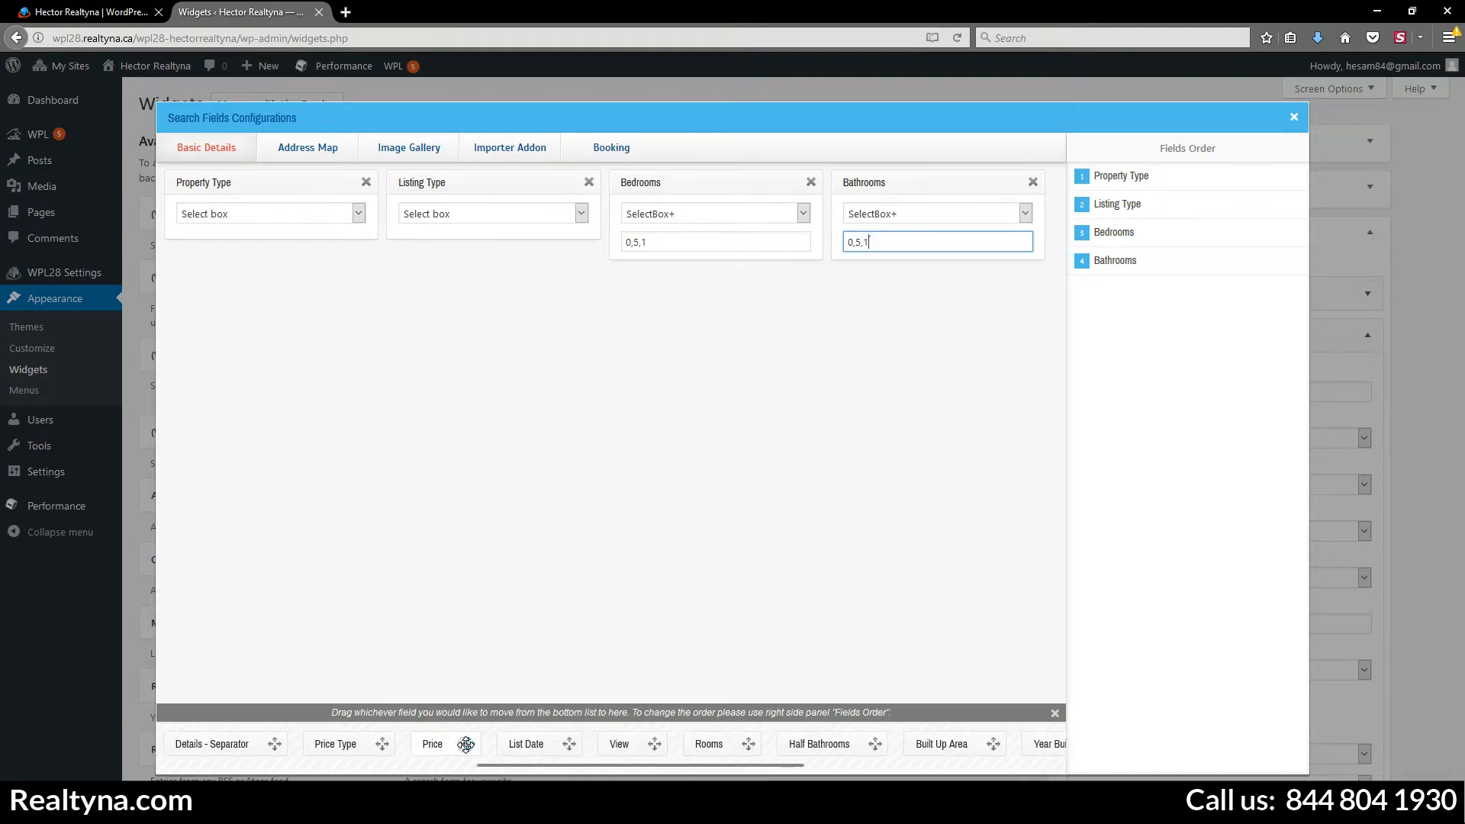
left_click(358, 312)
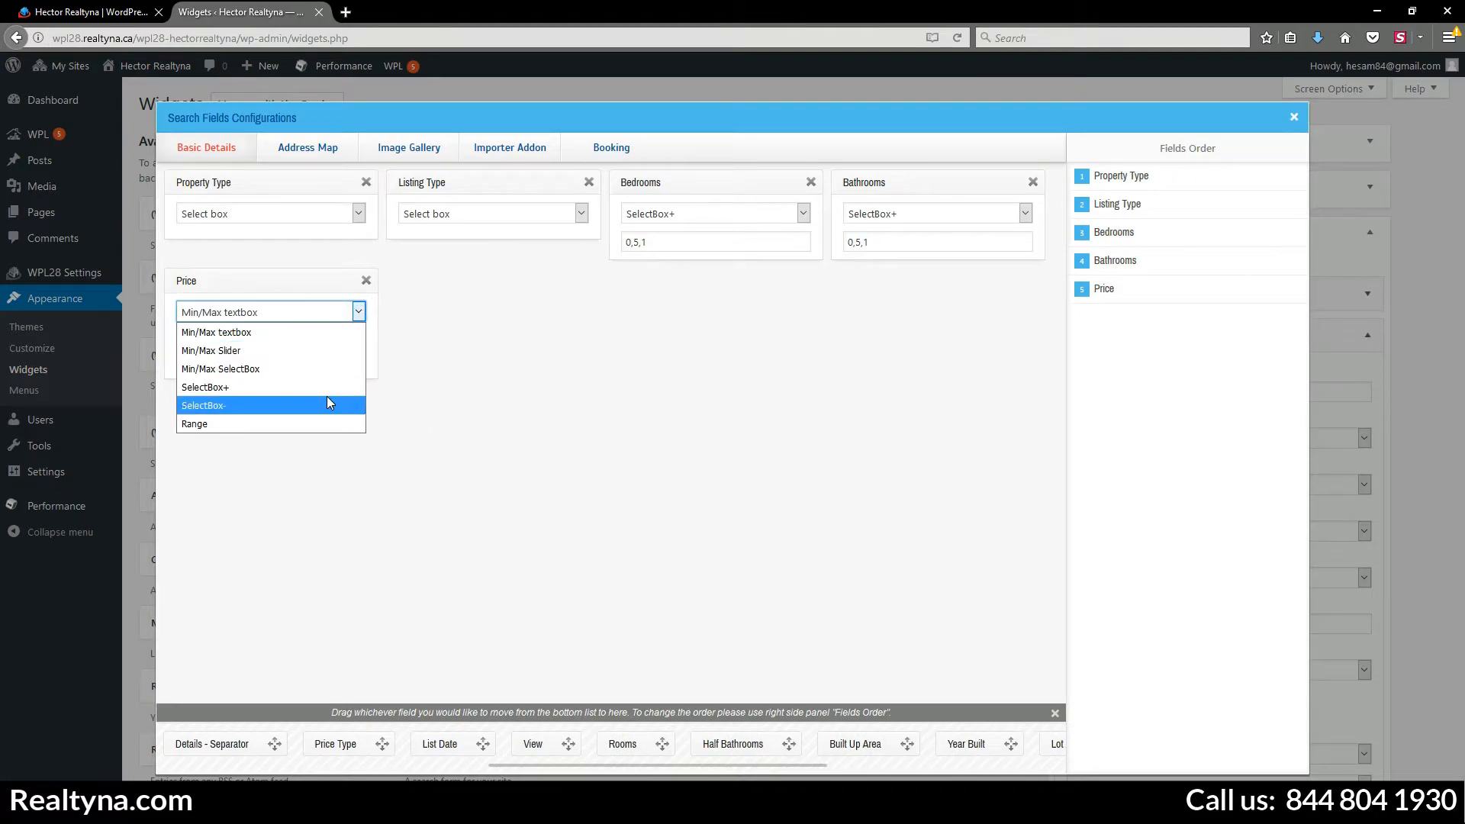
Step: Display the Price field as a Min/Max Slider
left_click(211, 350)
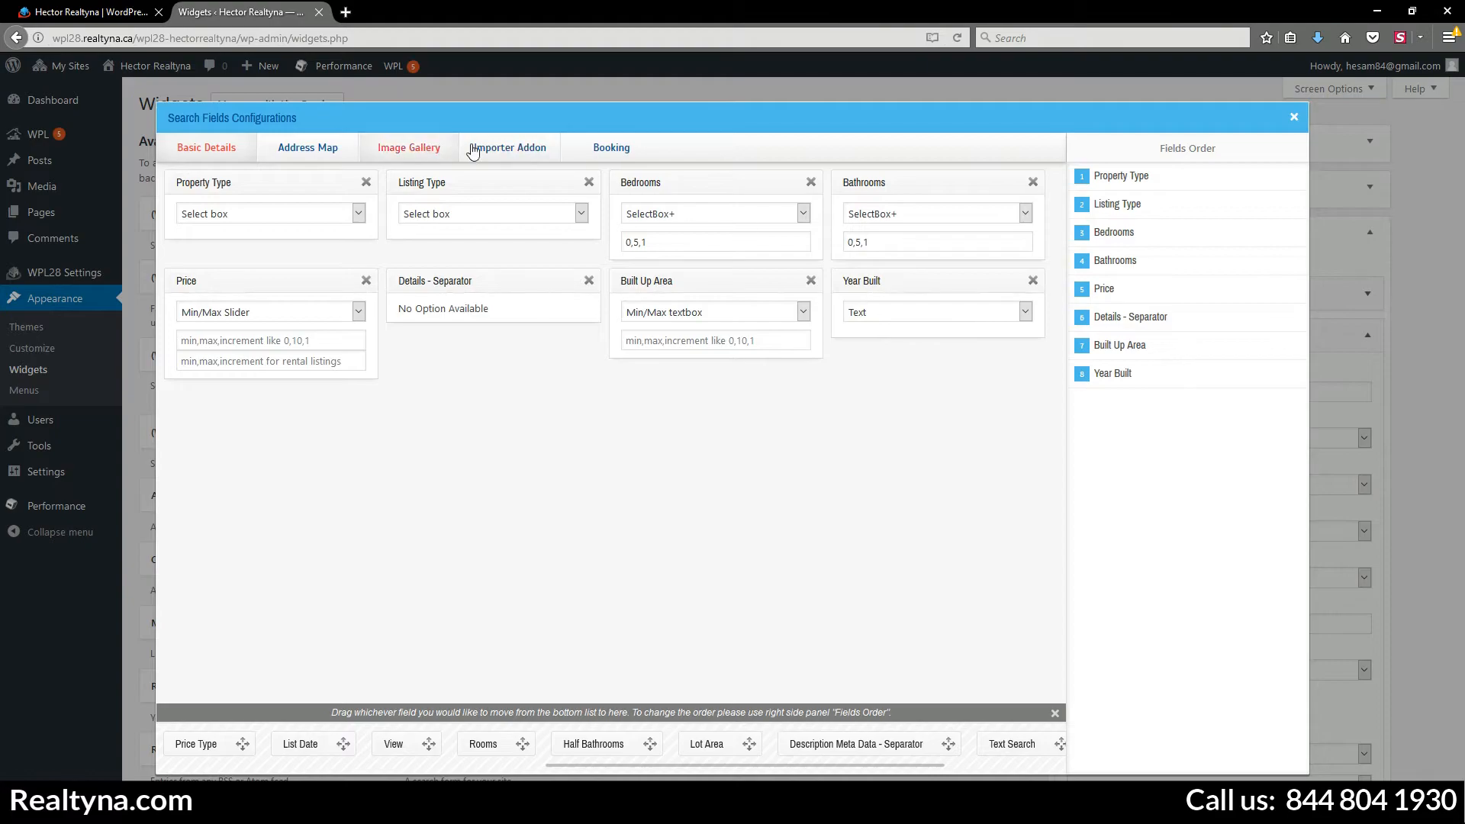
Step: Add the Smoking booking field as radio buttons with an 'any' option, then save the widget
left_click(610, 147)
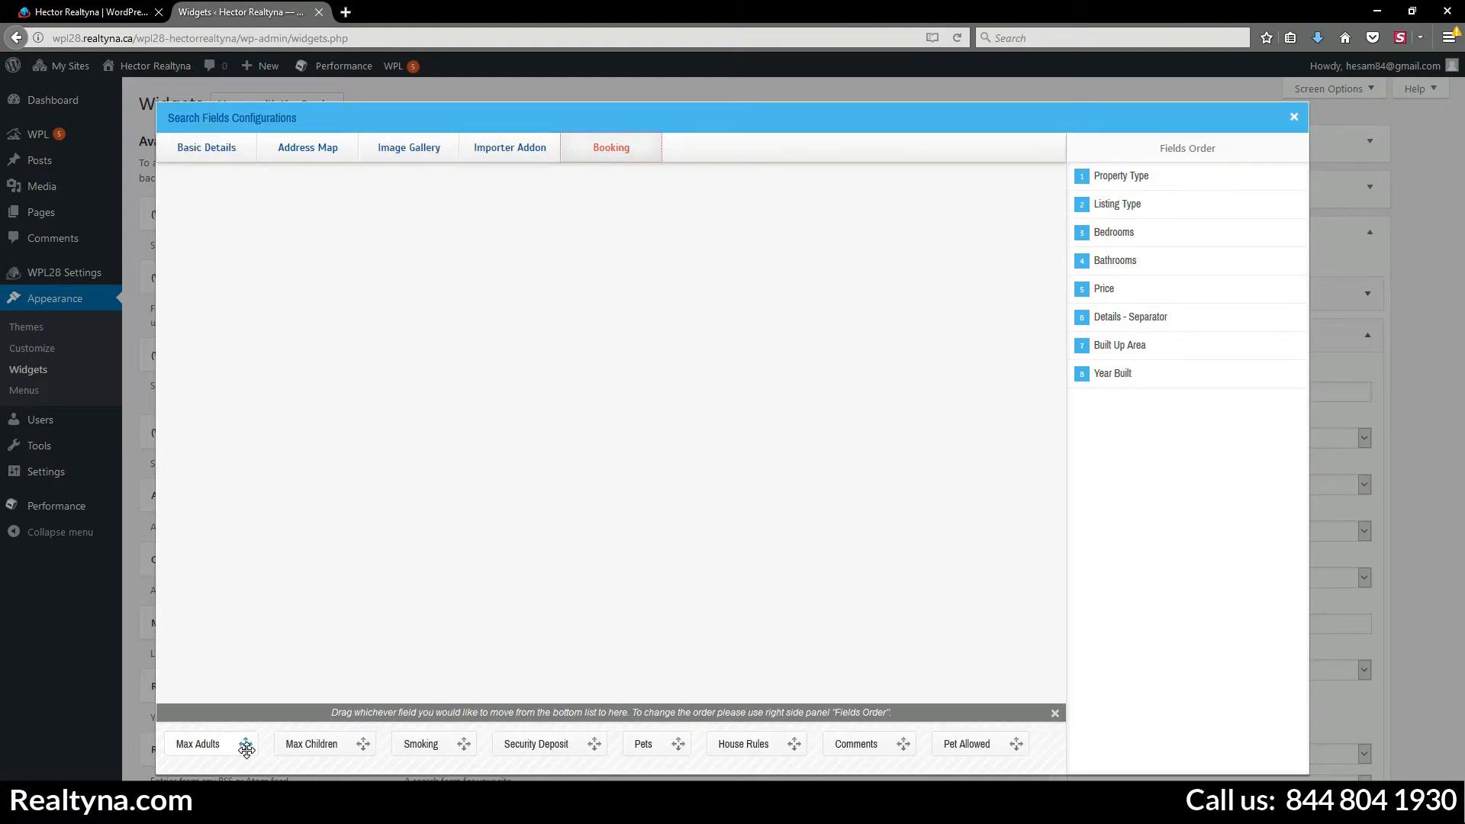
left_click_drag(419, 744, 271, 205)
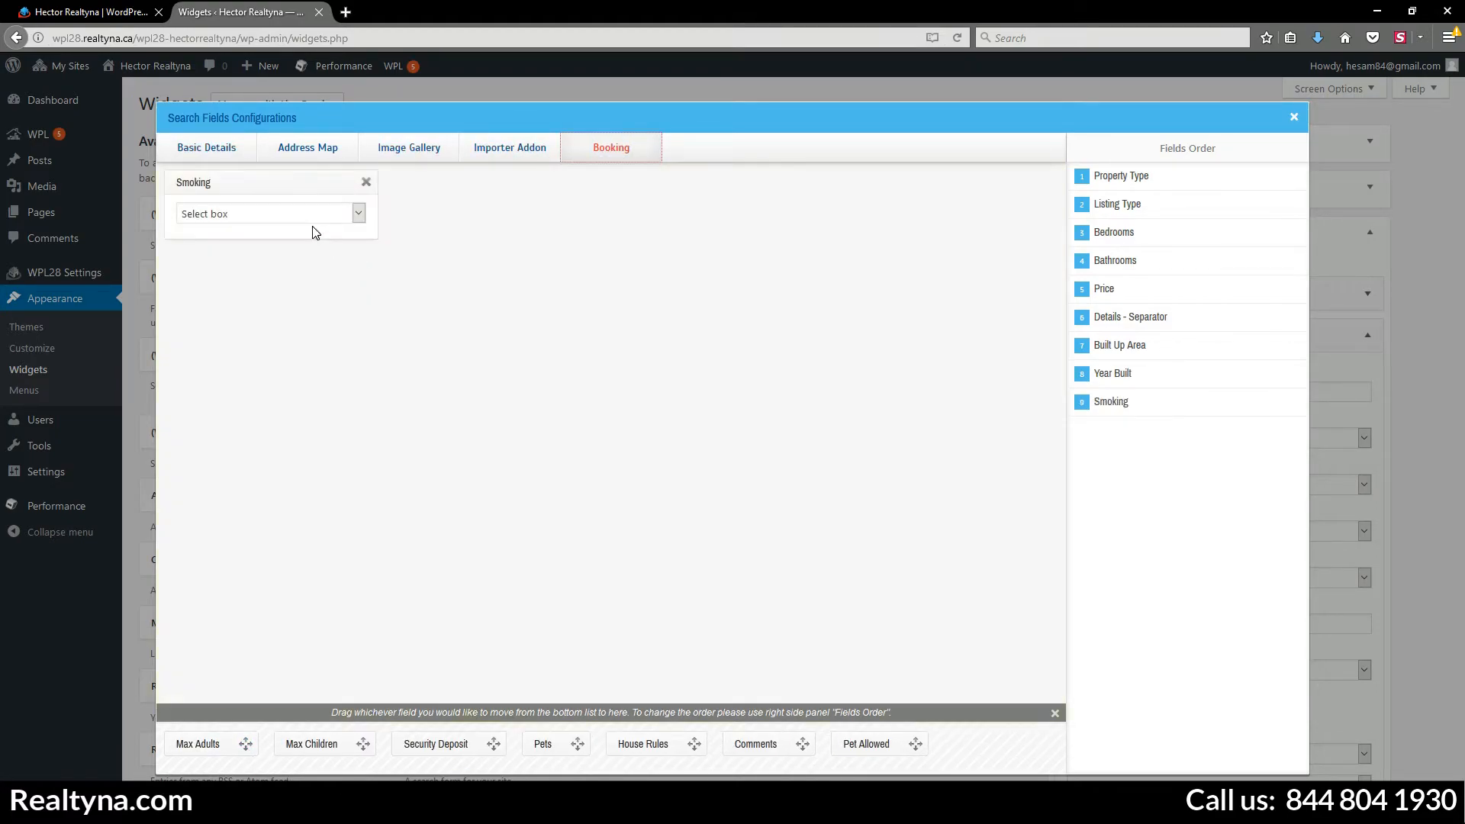
left_click(269, 213)
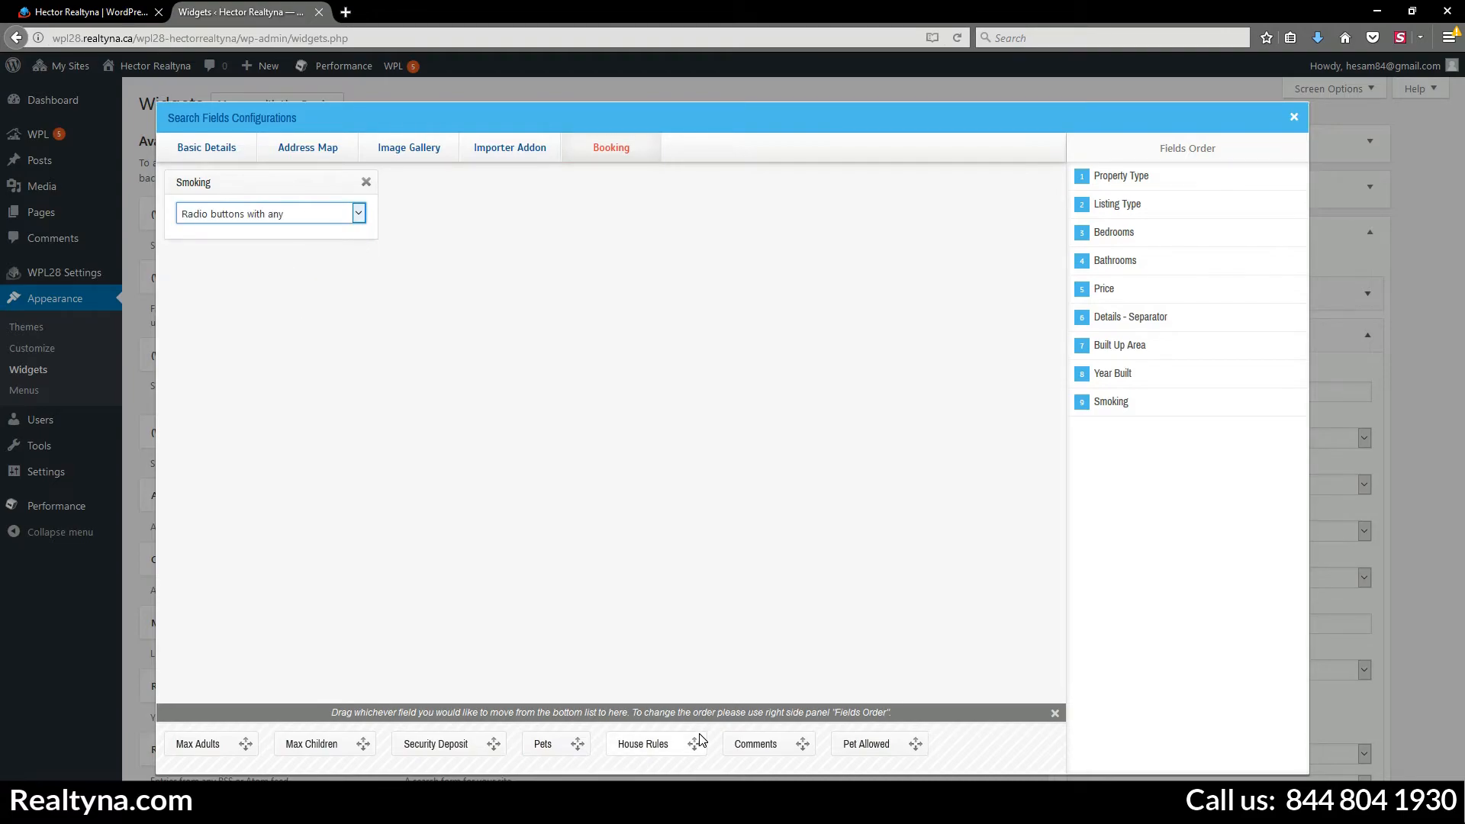
left_click_drag(542, 744, 494, 205)
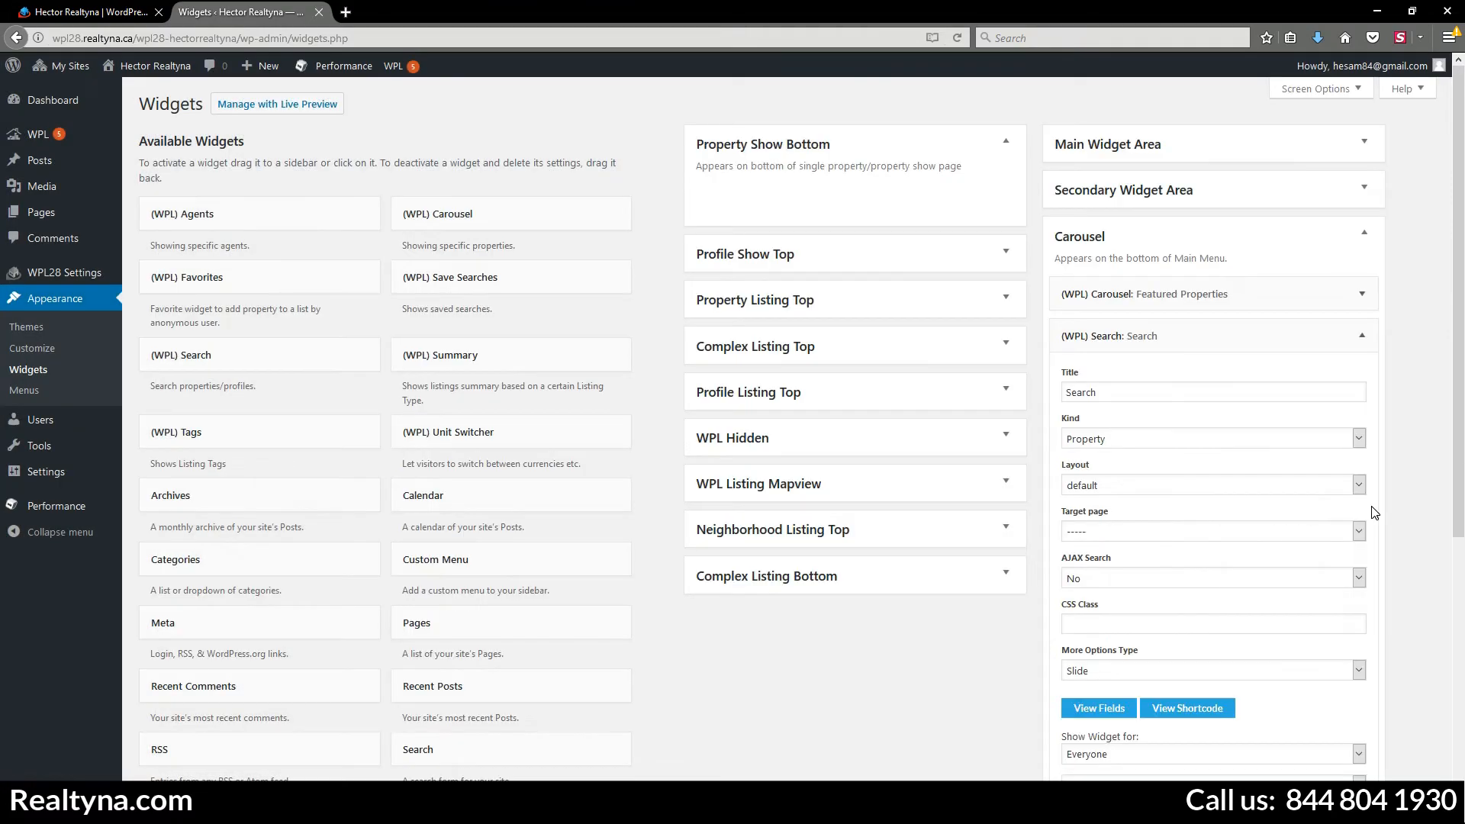
scroll("down", 3)
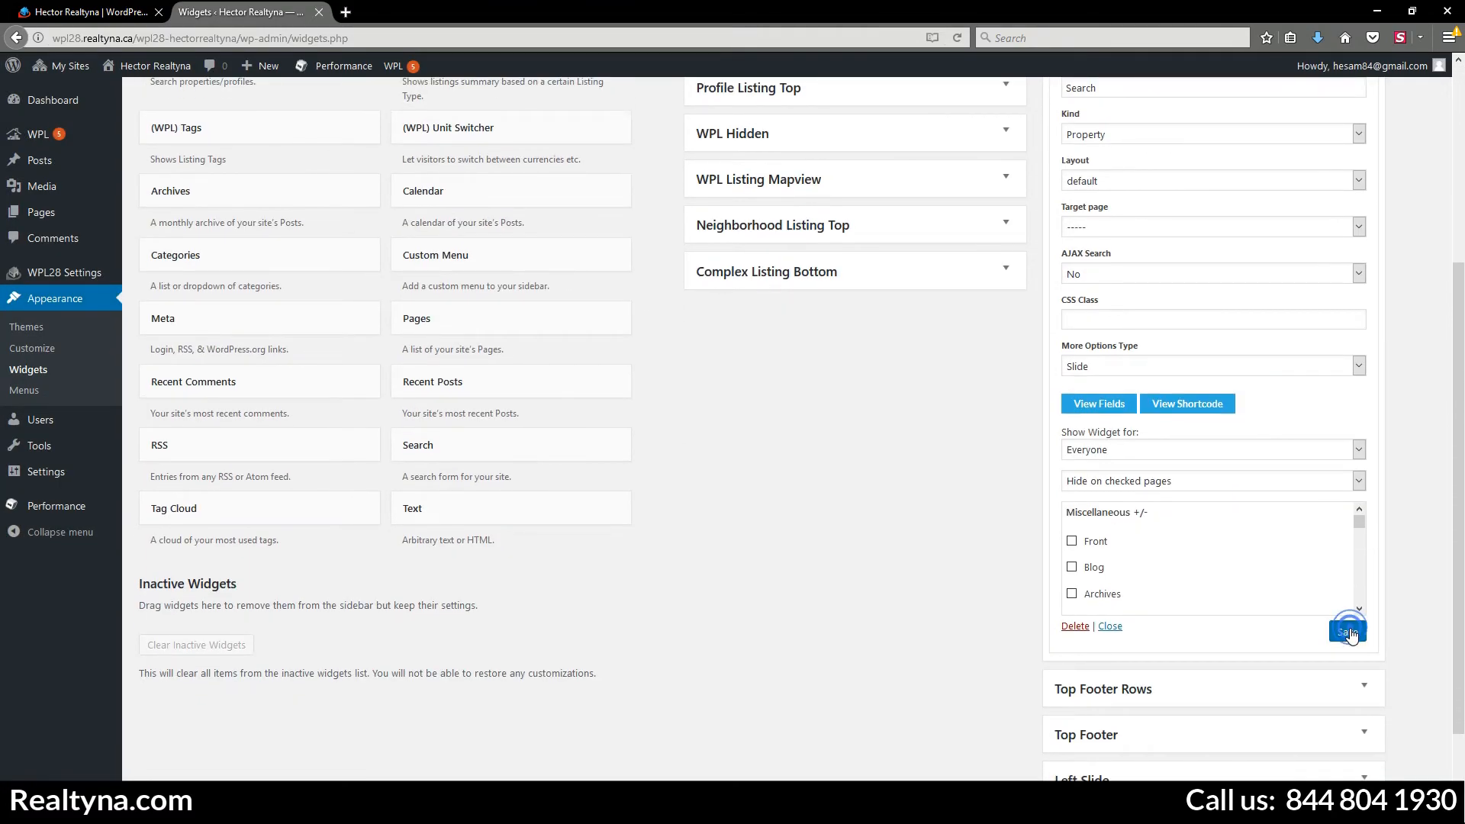